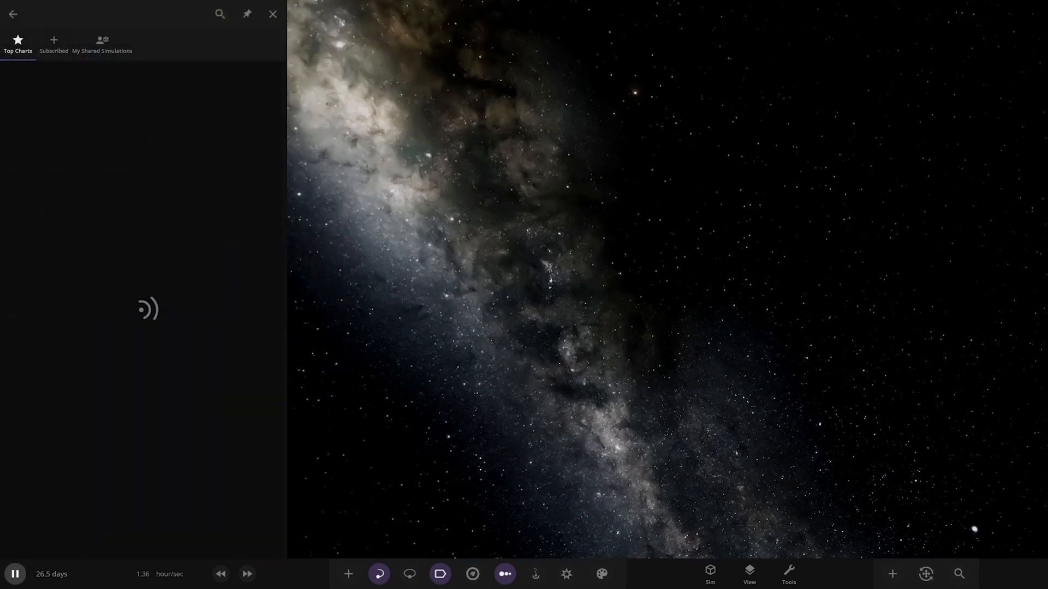
Close the Top Charts community browser, leaving only the Milky Way starfield
click(54, 44)
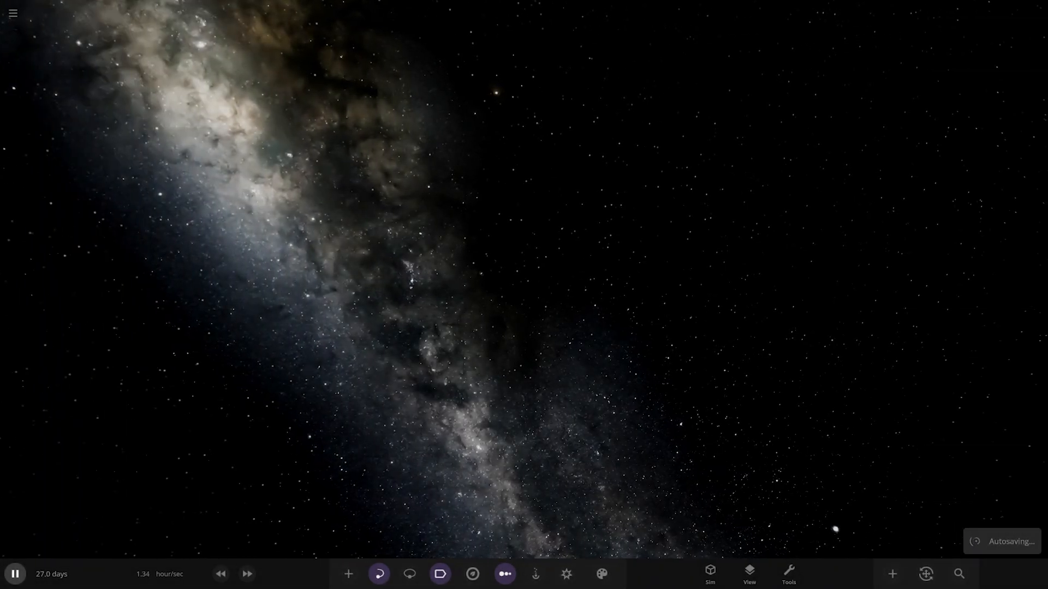
Load the 'Sol - Galactic Siren' simulation and zoom out to its full orbit view with description
click(14, 573)
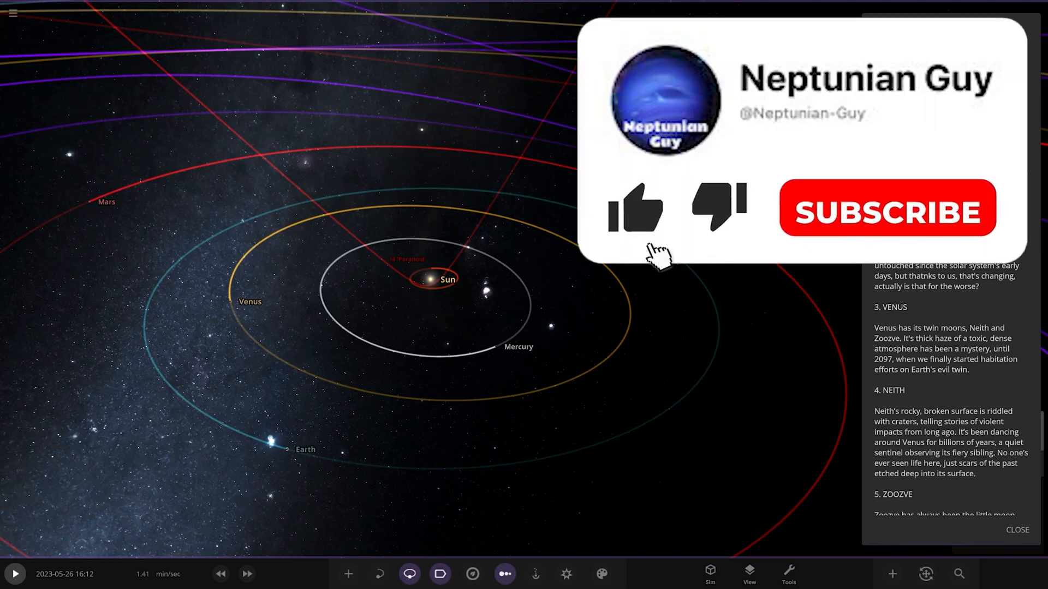
click(633, 207)
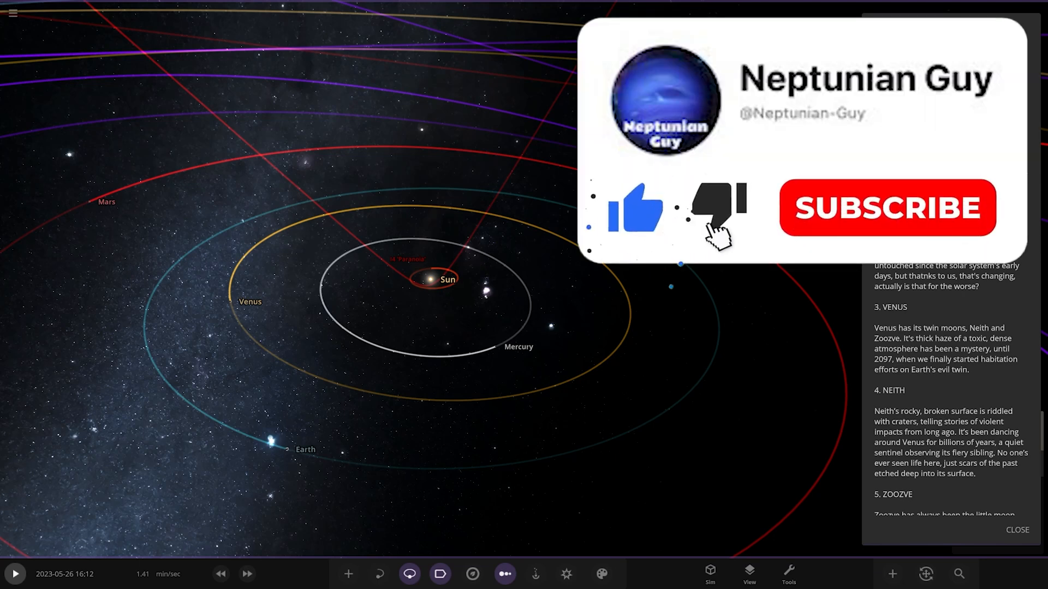
click(886, 207)
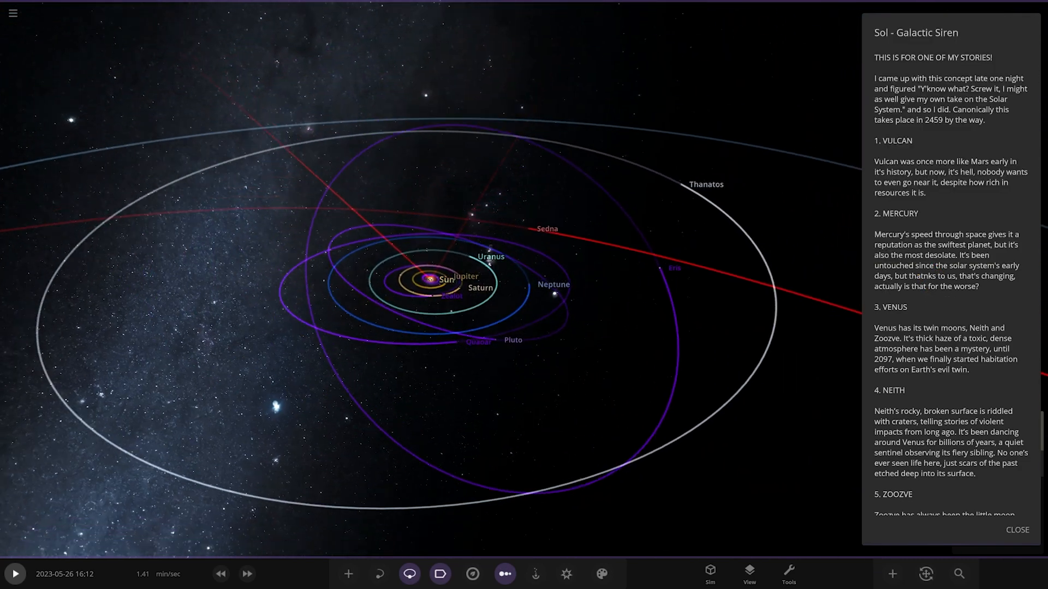
Fly in to the Sun, focus on fiery Vulcan, then close in on the grey cratered planet
scroll(down, 3)
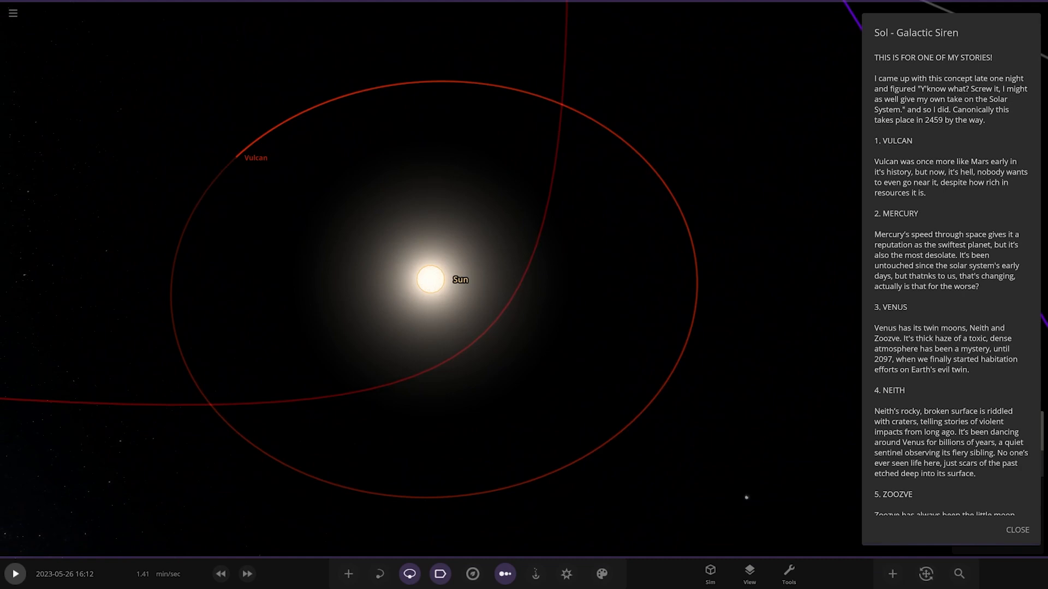
scroll(up, 3)
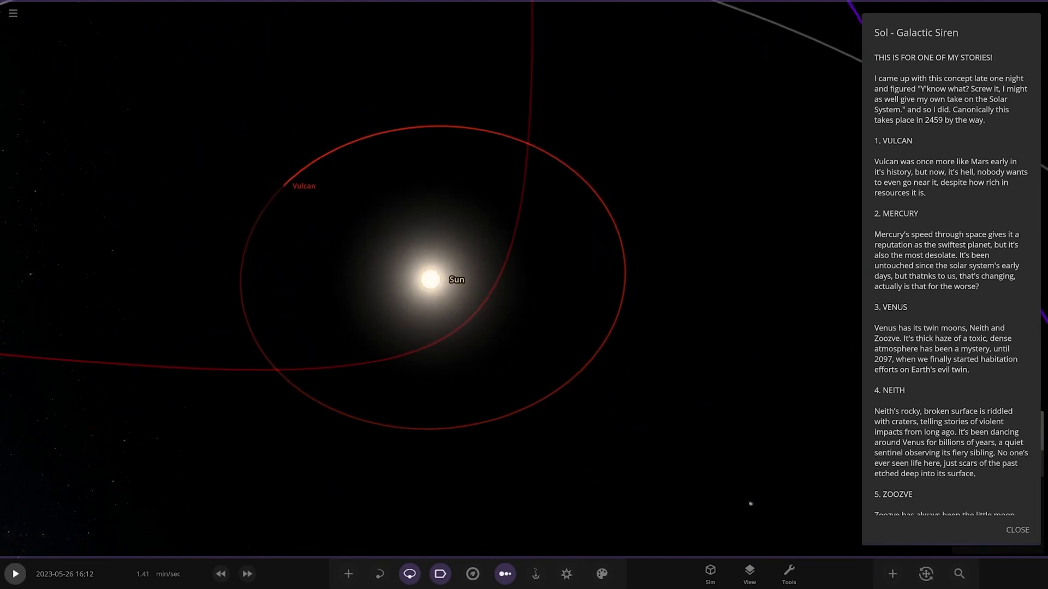
click(284, 186)
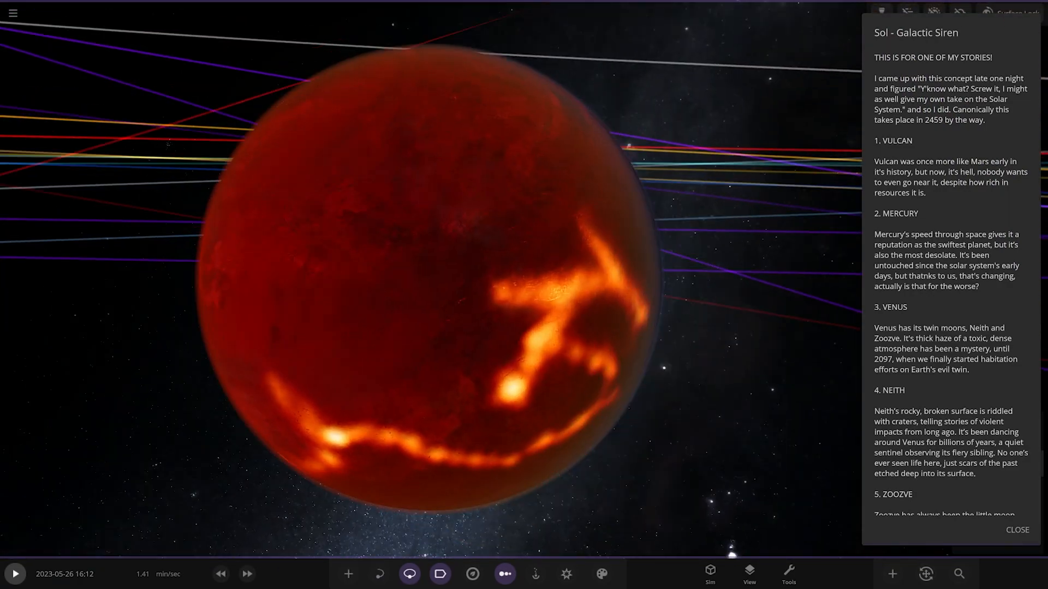
scroll(down, 3)
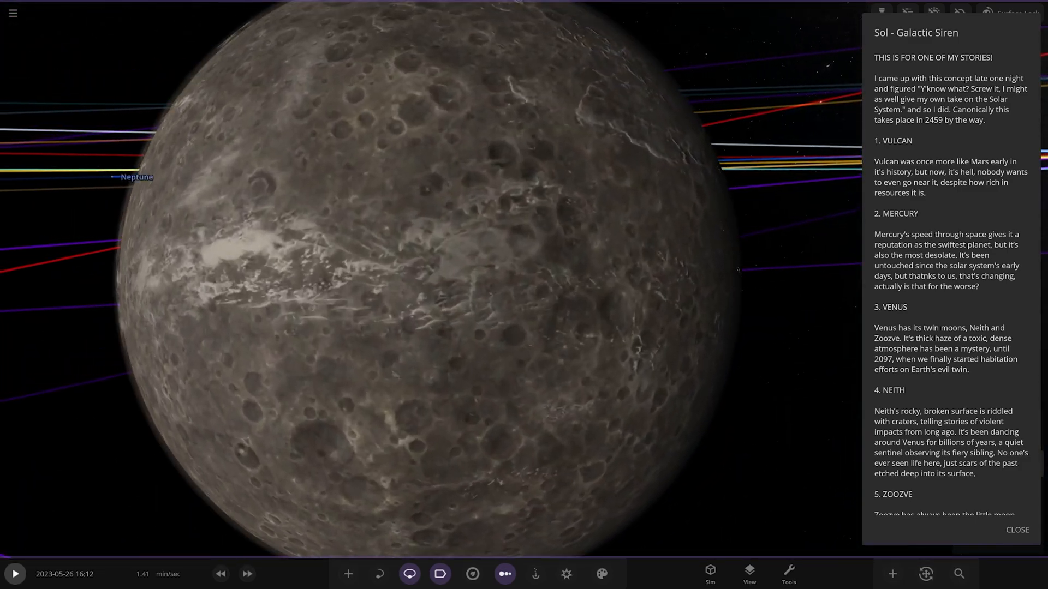
Move to Venus and show its Visuals layer properties beside the story text
scroll(down, 3)
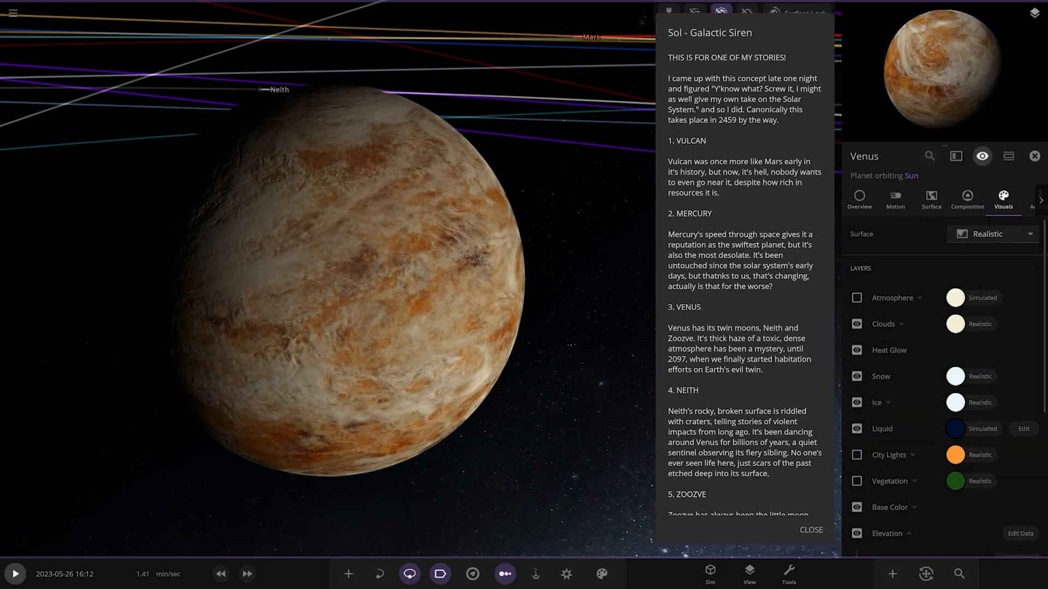
Hide Venus's Clouds layer, then select its small moon Zoozve with its properties
click(856, 324)
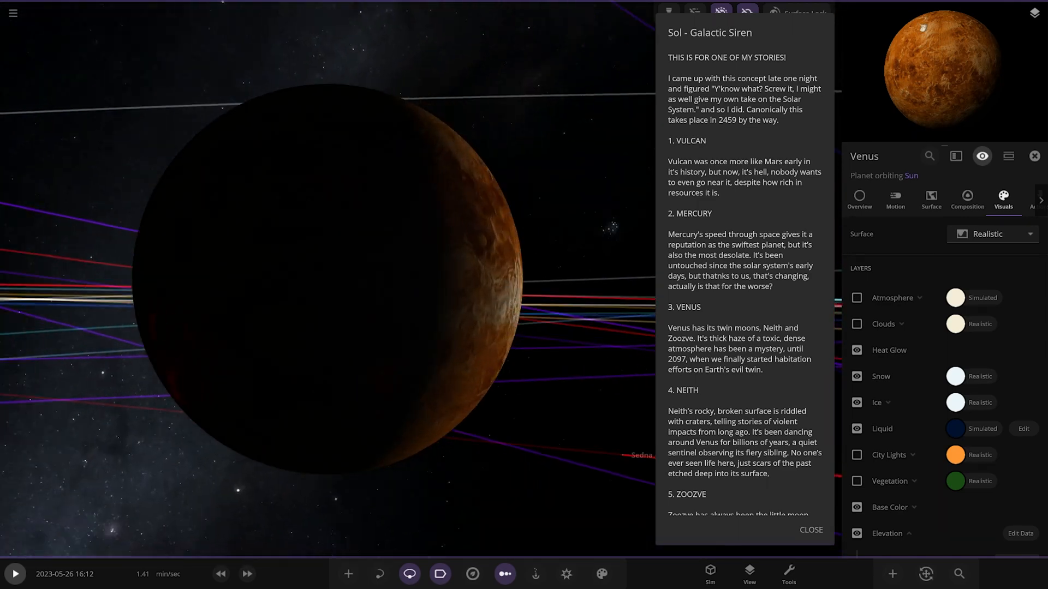
click(855, 325)
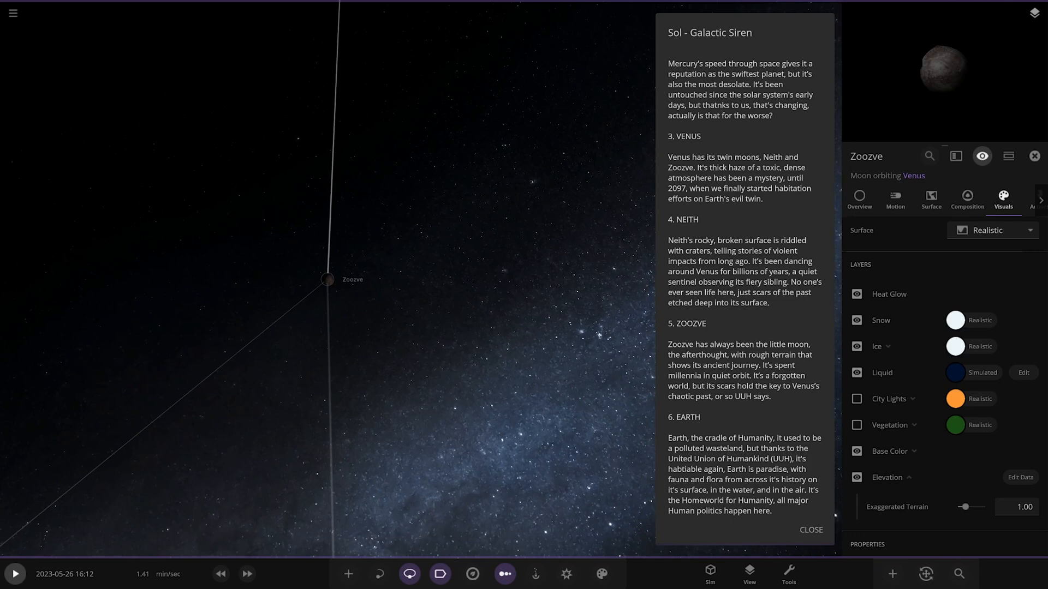
Zoom out from Venus and bring Earth into focus with its properties and the Lua orbit
scroll(down, 3)
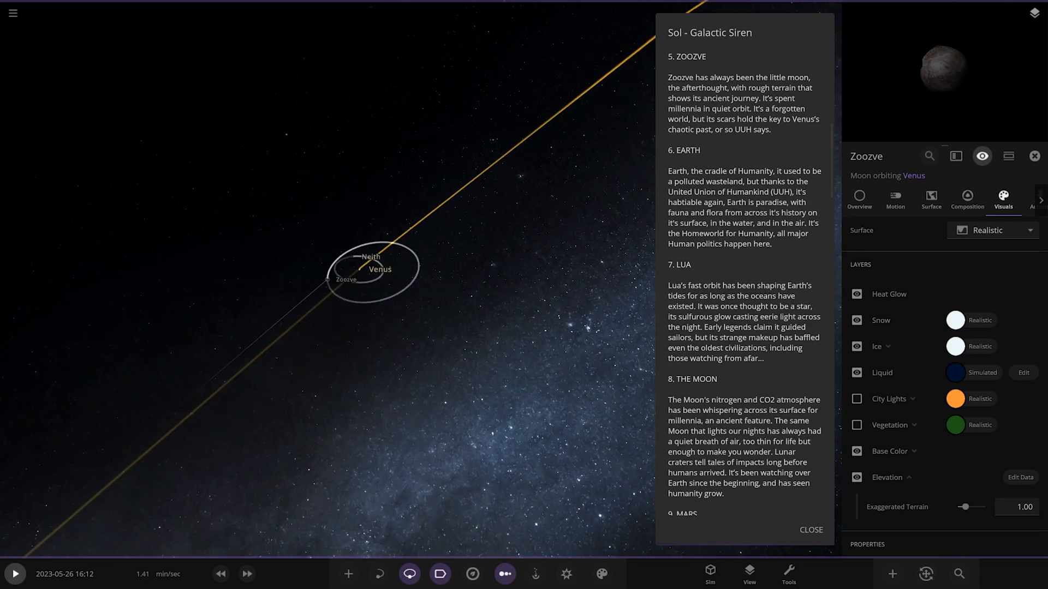
scroll(down, 3)
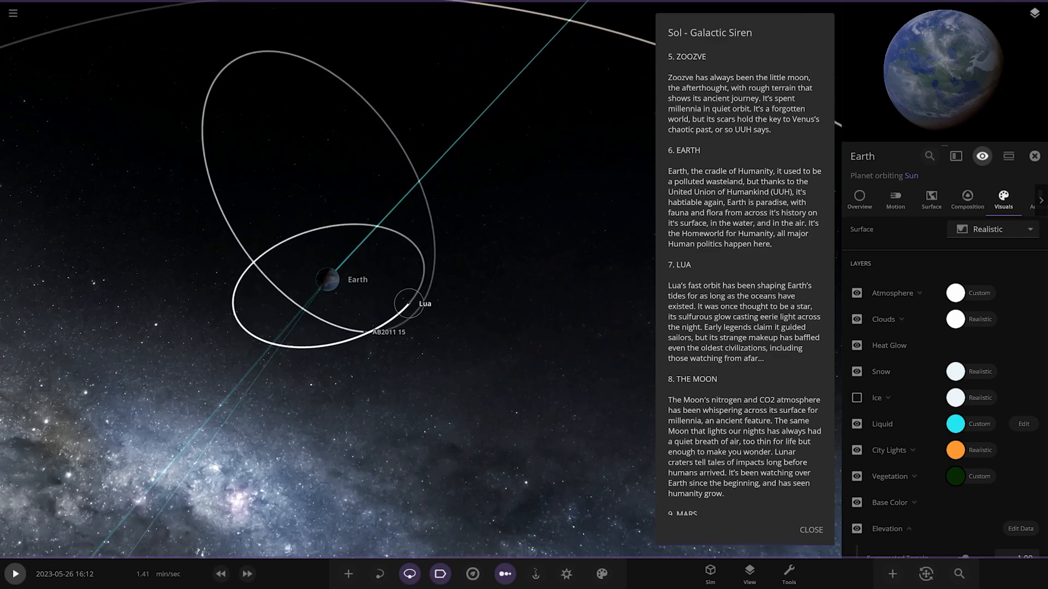
Select Earth's small moon AB2011 15 and show its visual layer properties
click(410, 304)
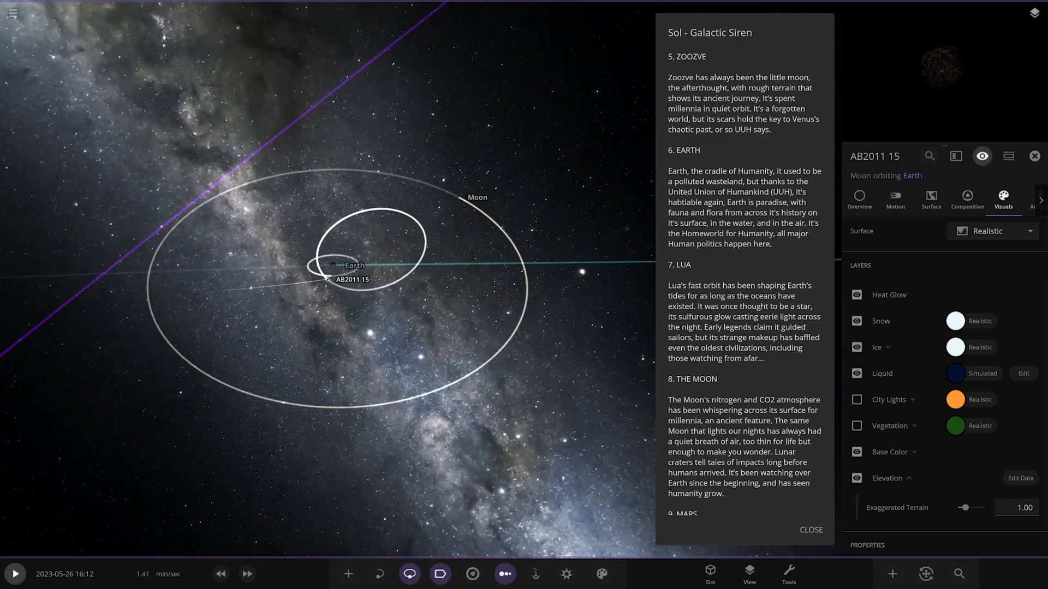
Focus on Earth's blue-mottled Moon, then move on to ringed Mars and its moon Deimos
click(477, 197)
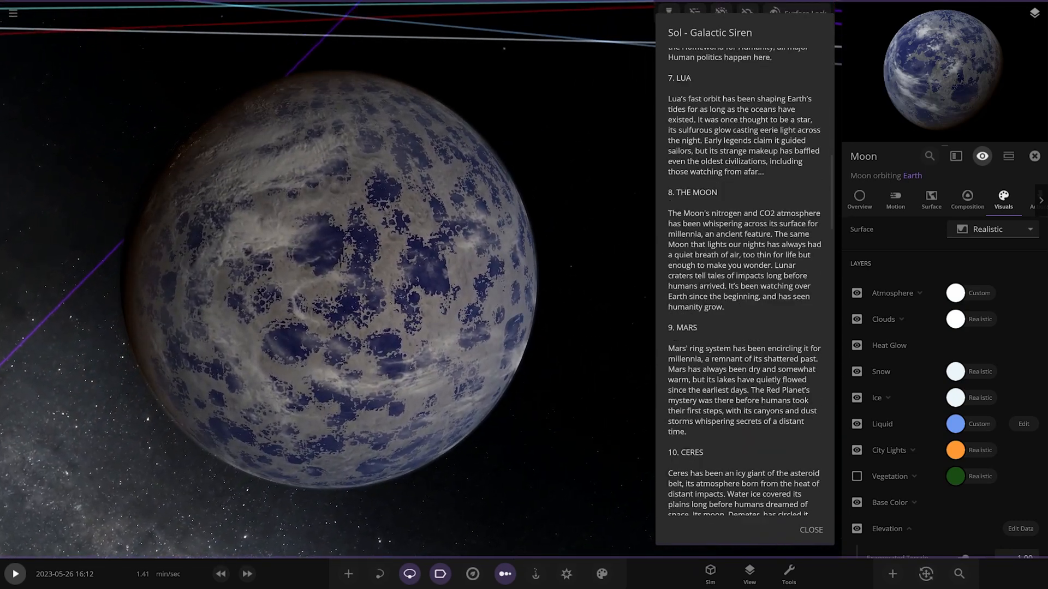
scroll(down, 3)
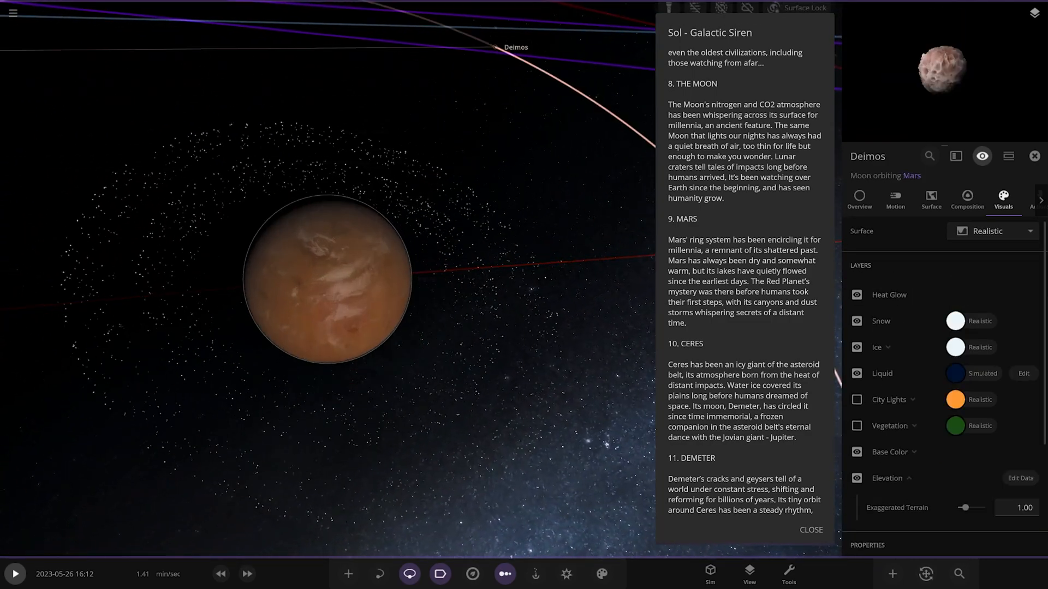
Select Mars, then move to dwarf planet Ceres and read the Ceres and Demeter entries
click(326, 279)
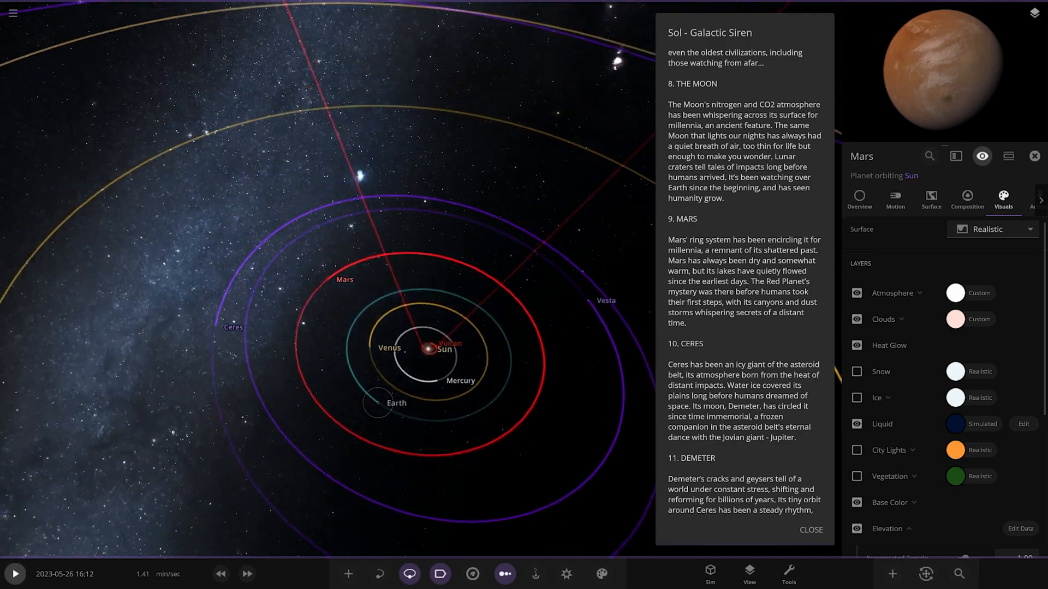
click(233, 333)
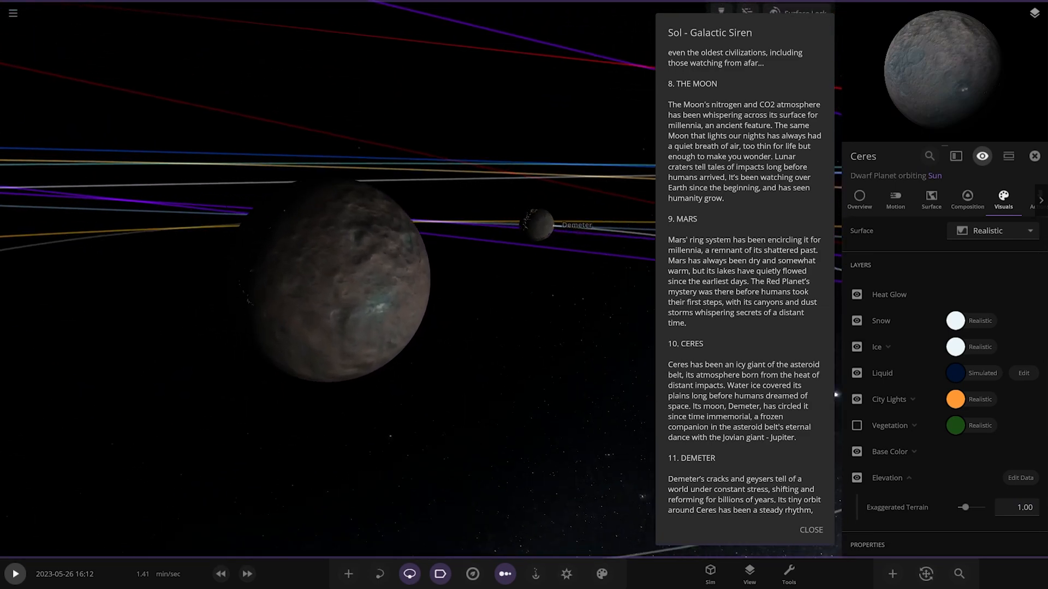
scroll(down, 3)
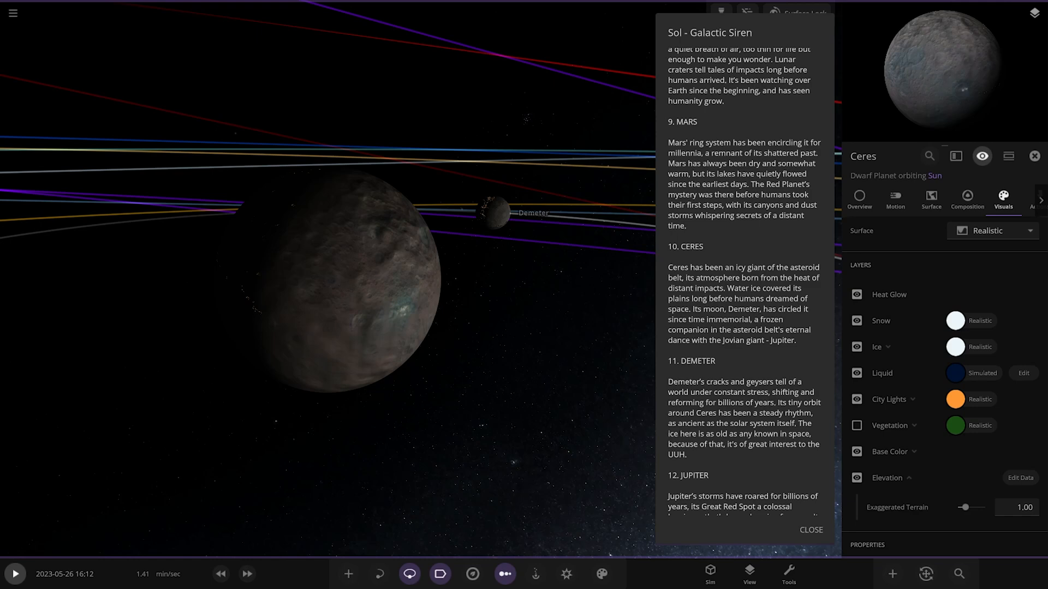
Visit Ceres's moon Demeter, zoom out and fly to Jupiter from the orbit overview
click(498, 219)
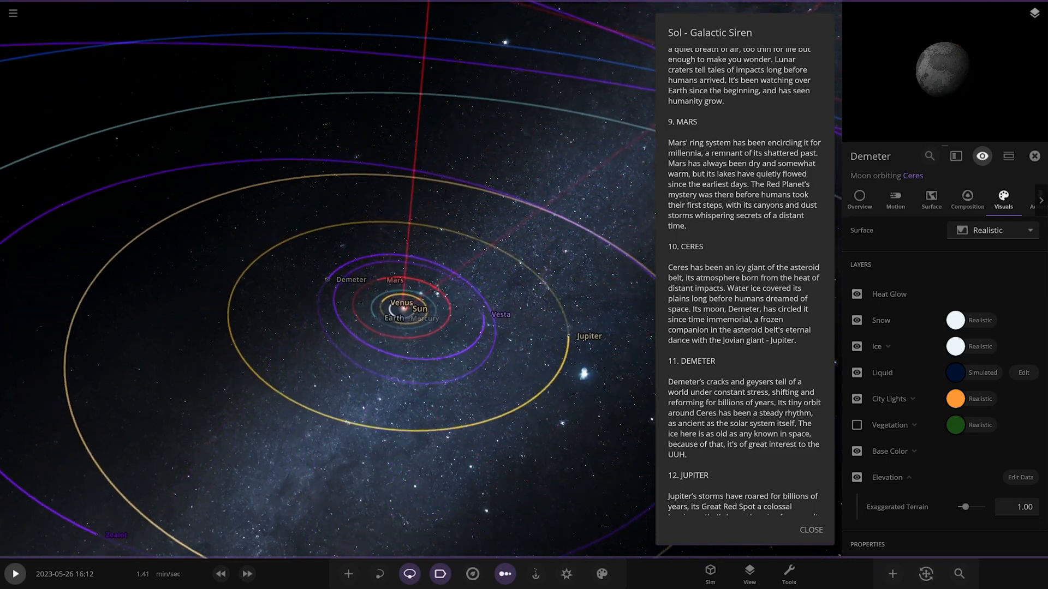
click(500, 315)
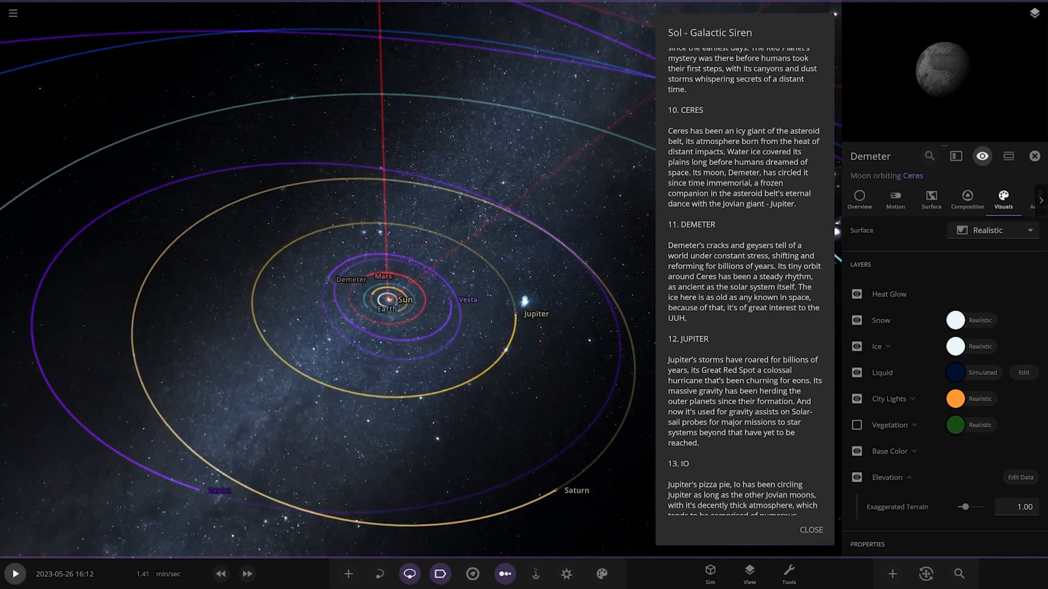
click(535, 314)
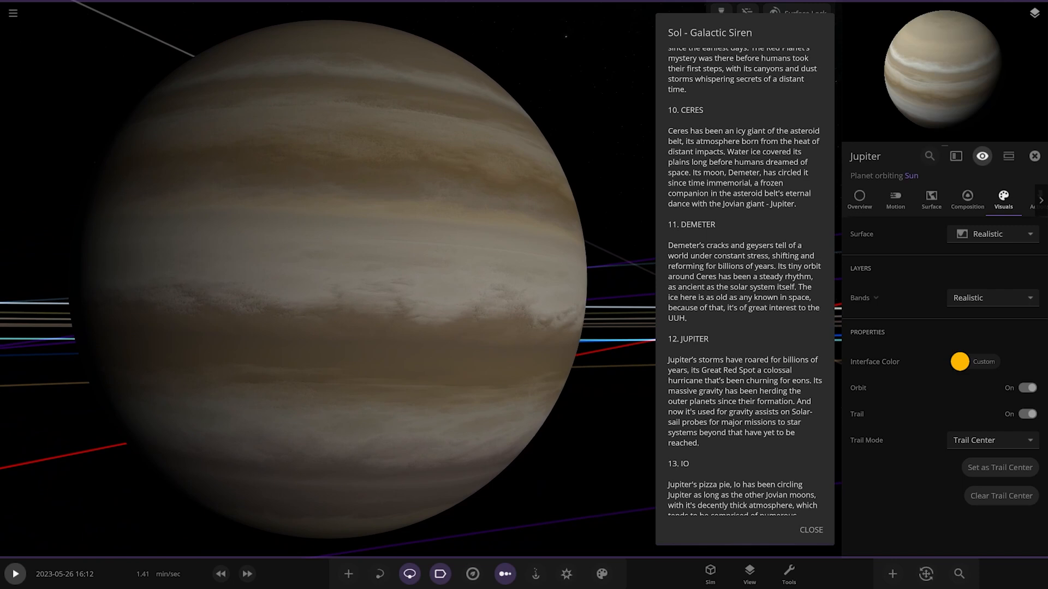
Scroll the description through the Jupiter, Io and Europa entries while viewing Jupiter up close
scroll(down, 3)
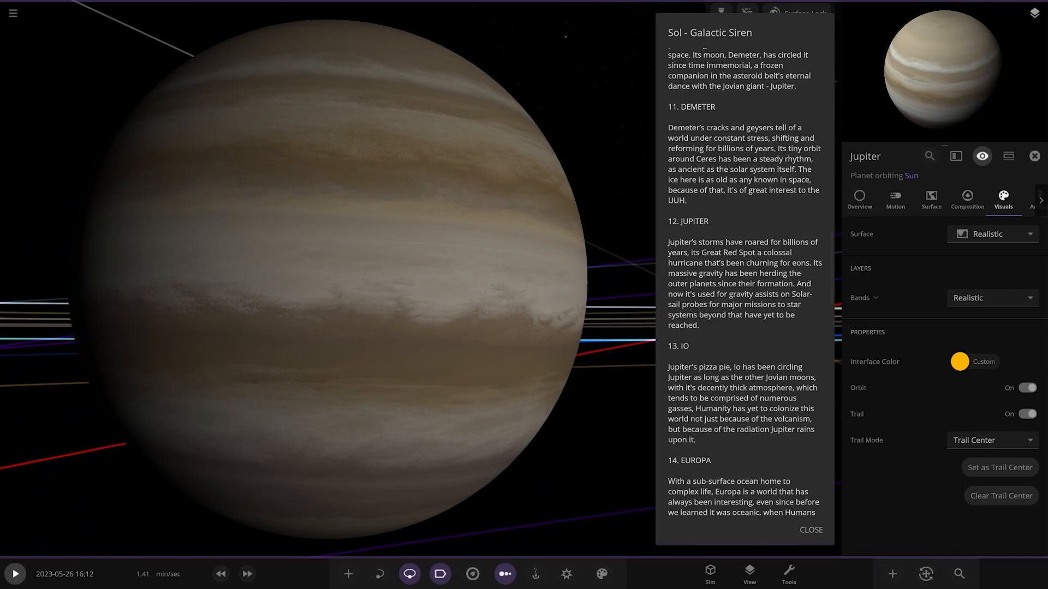
scroll(down, 3)
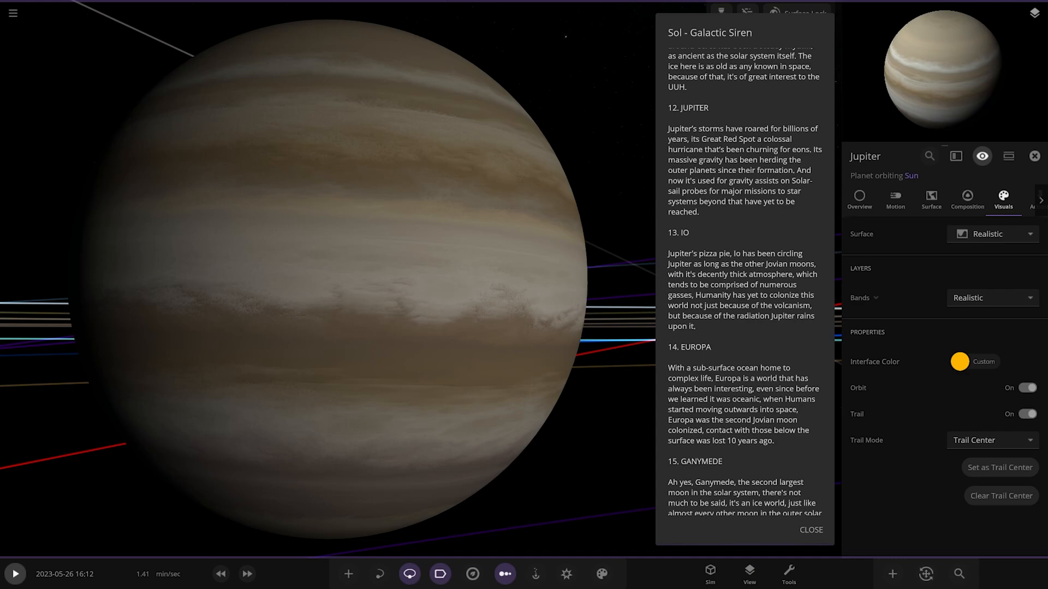
scroll(down, 3)
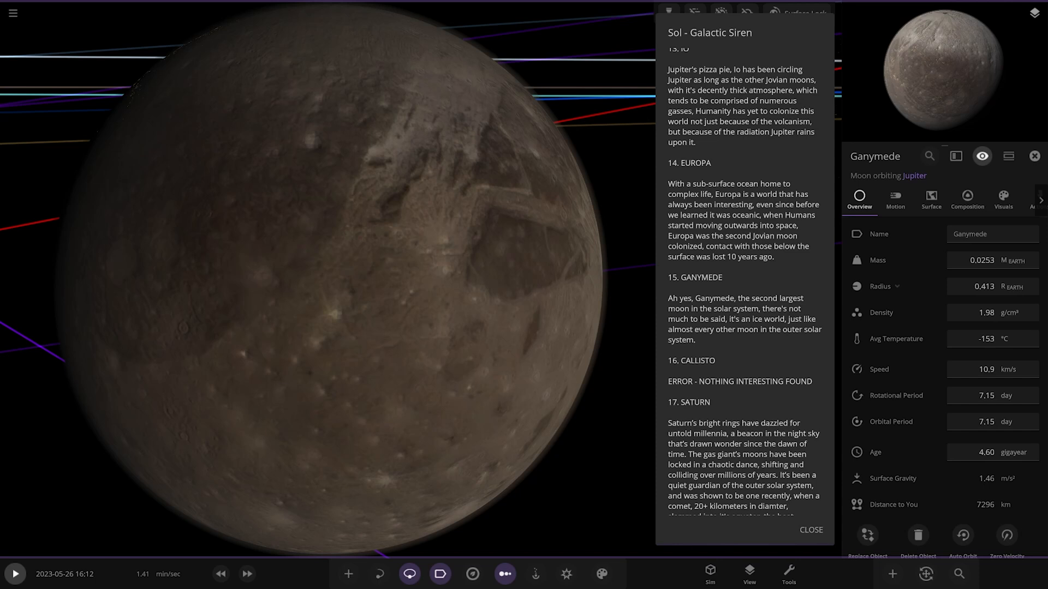
Zoom out from Ganymede back to Jupiter's moon system and the outer solar system toward Saturn
scroll(down, 3)
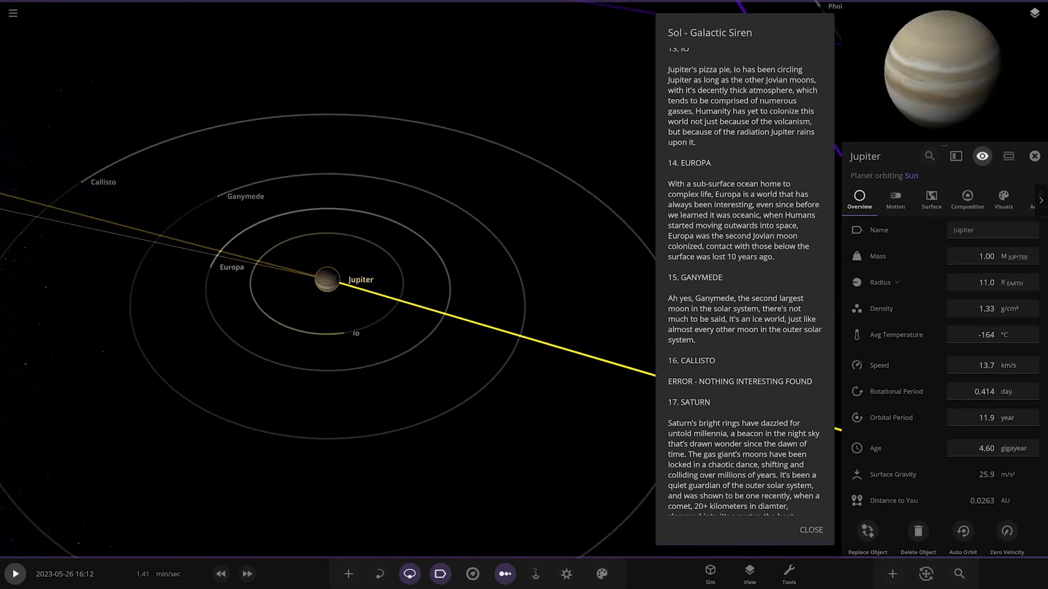
scroll(down, 3)
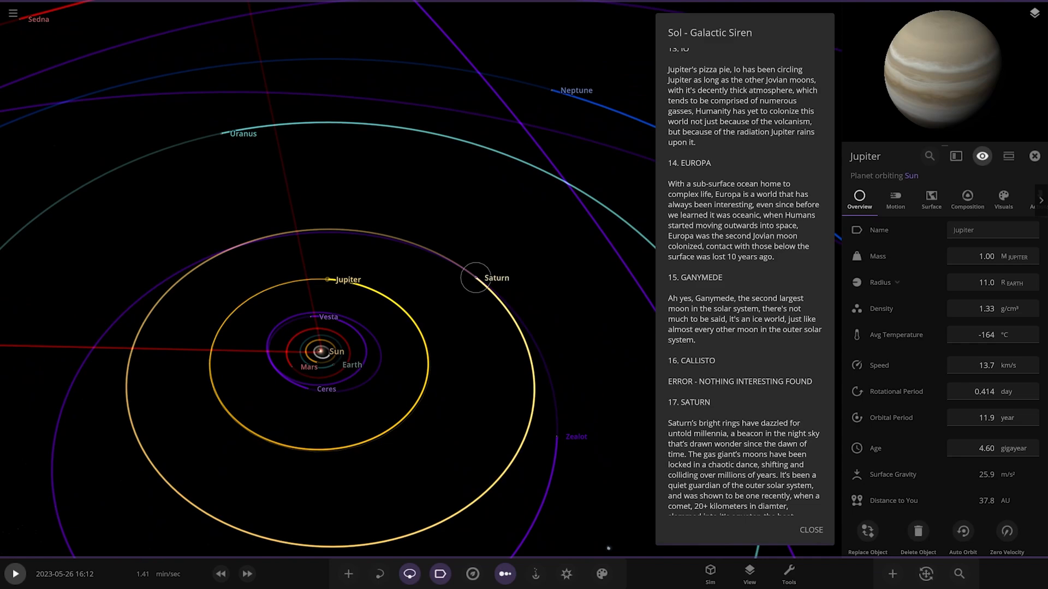
Fly to Saturn and scroll the description to its entry before choosing Enceladus
click(476, 277)
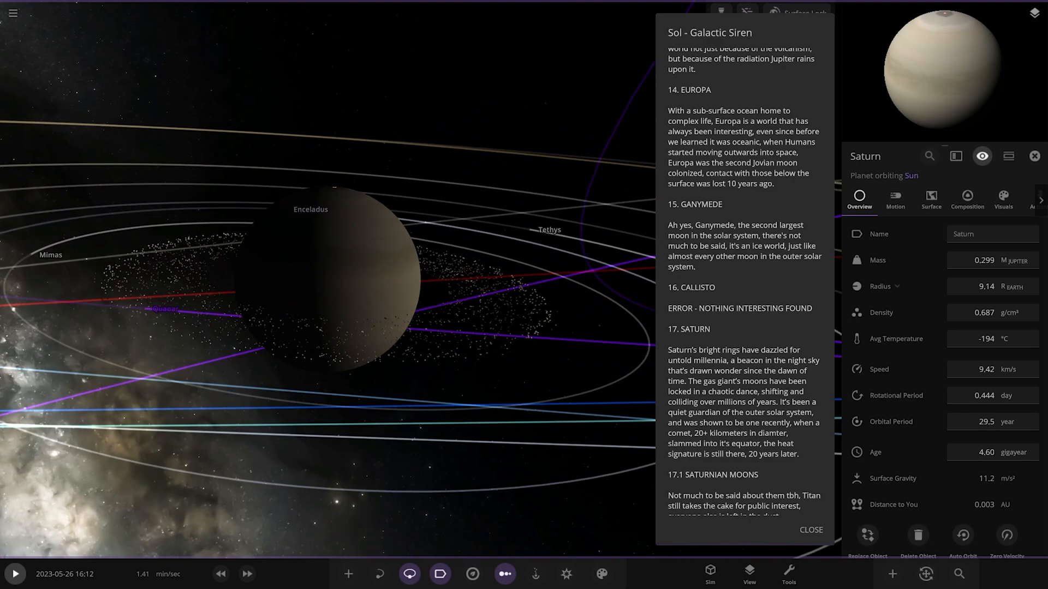
scroll(down, 3)
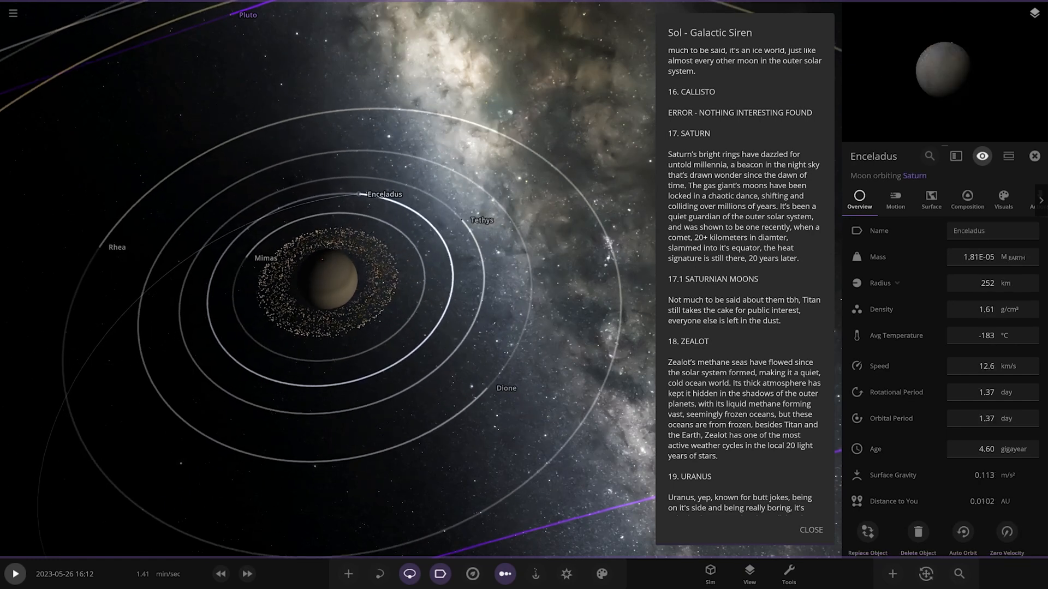
Visit Saturn's moons Rhea and Titan, then focus the dwarf planet Zealot with its Visuals shown
click(505, 387)
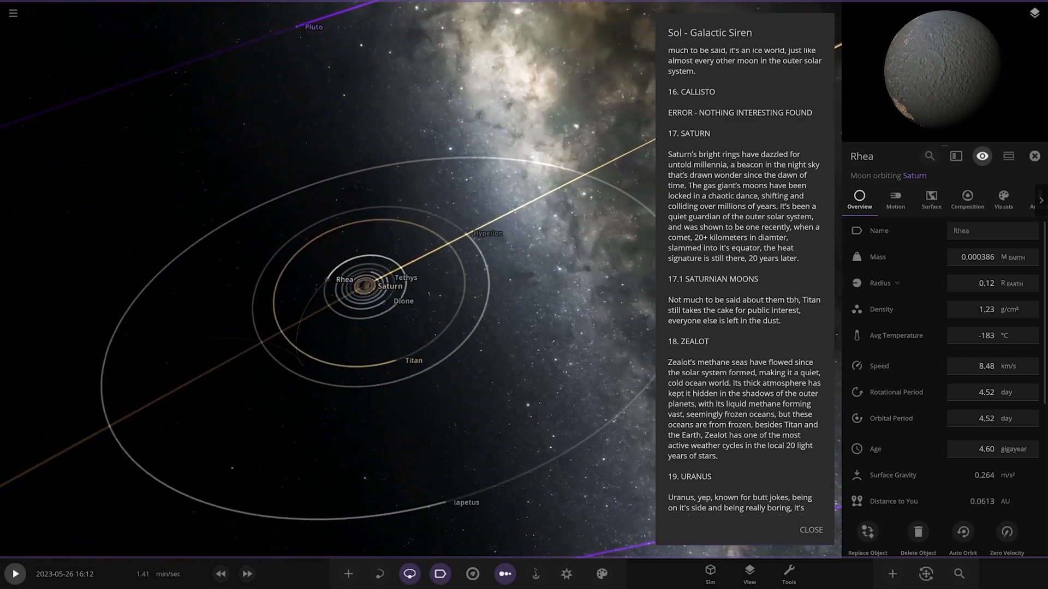
click(408, 354)
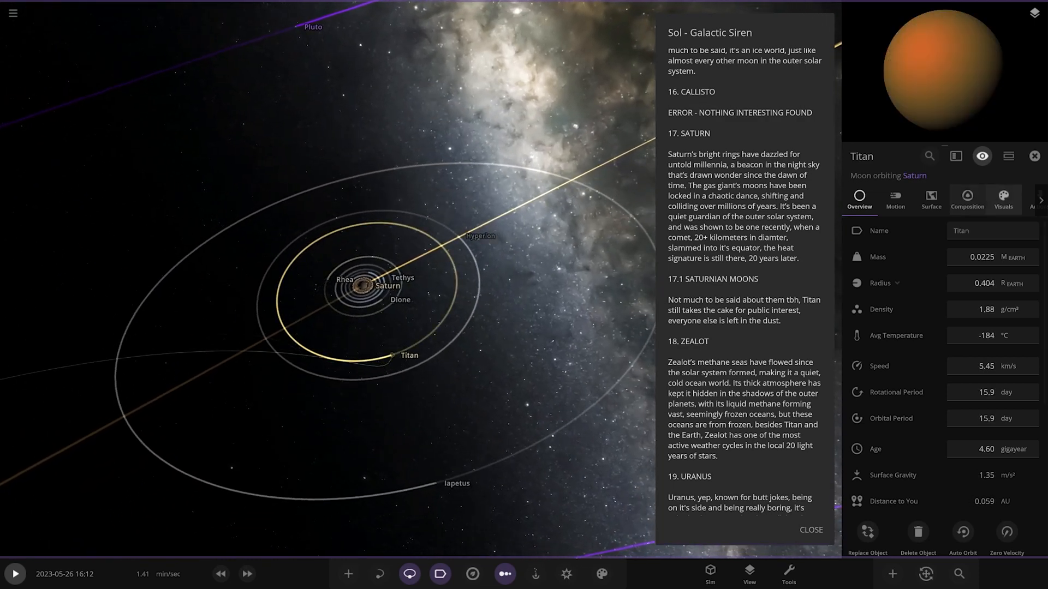
click(1001, 199)
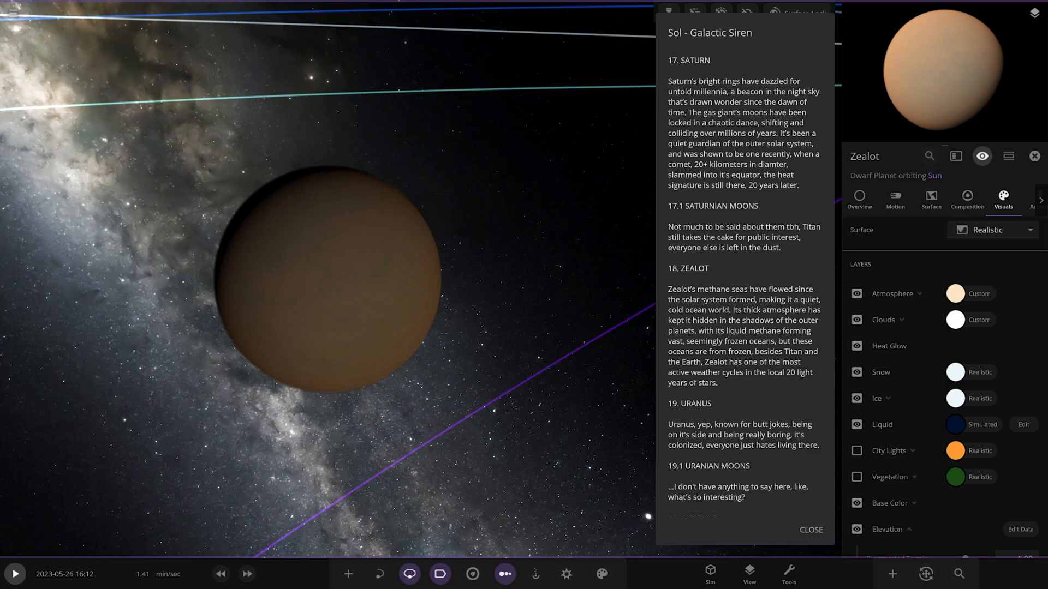
Show Zealot's overview statistics, then move to the inner system with Mercury selected
click(859, 198)
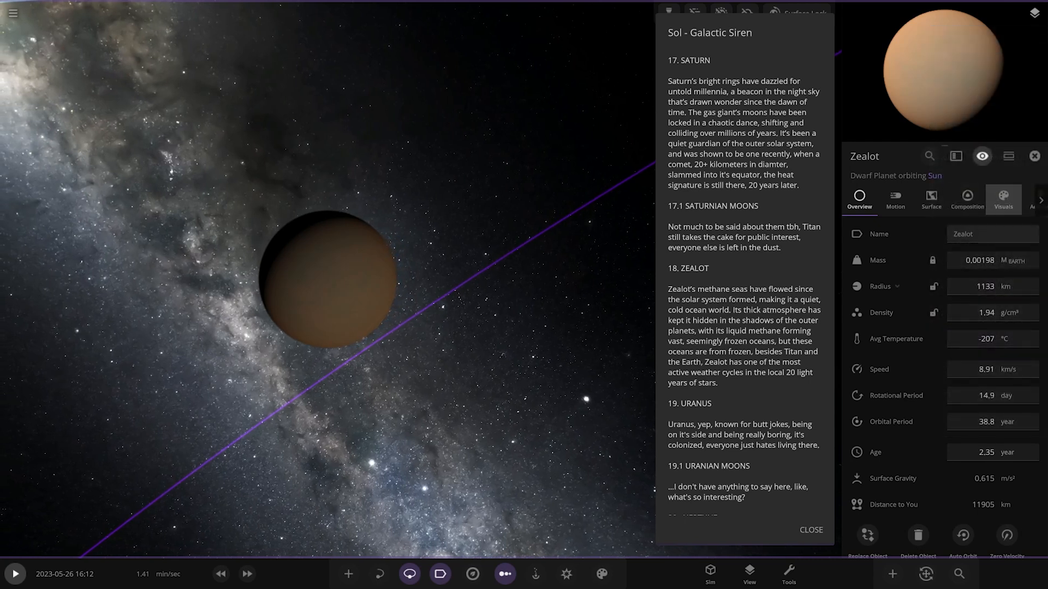
mouse_move(880, 286)
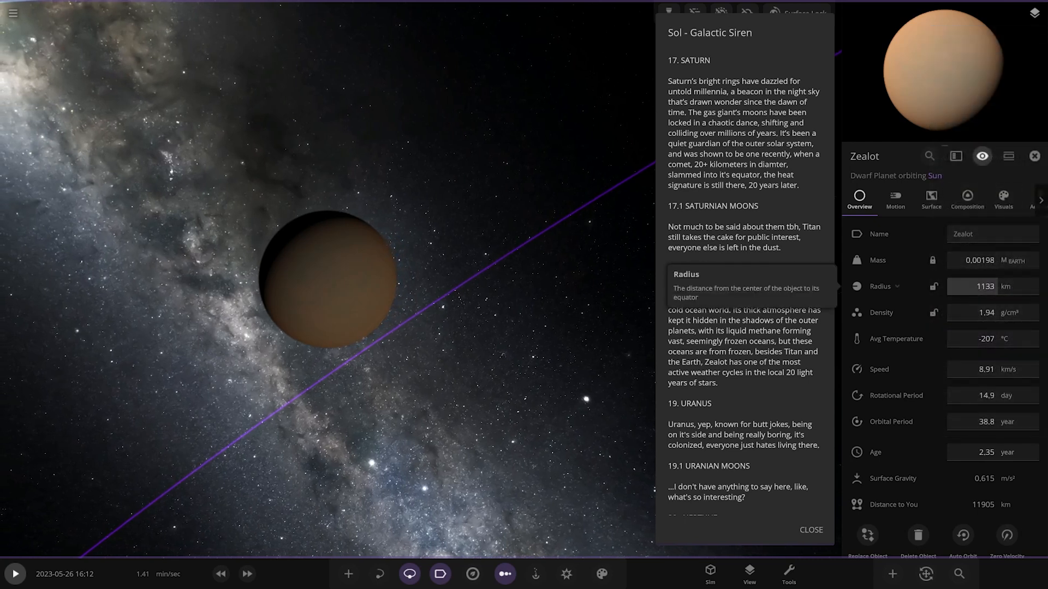
click(1002, 199)
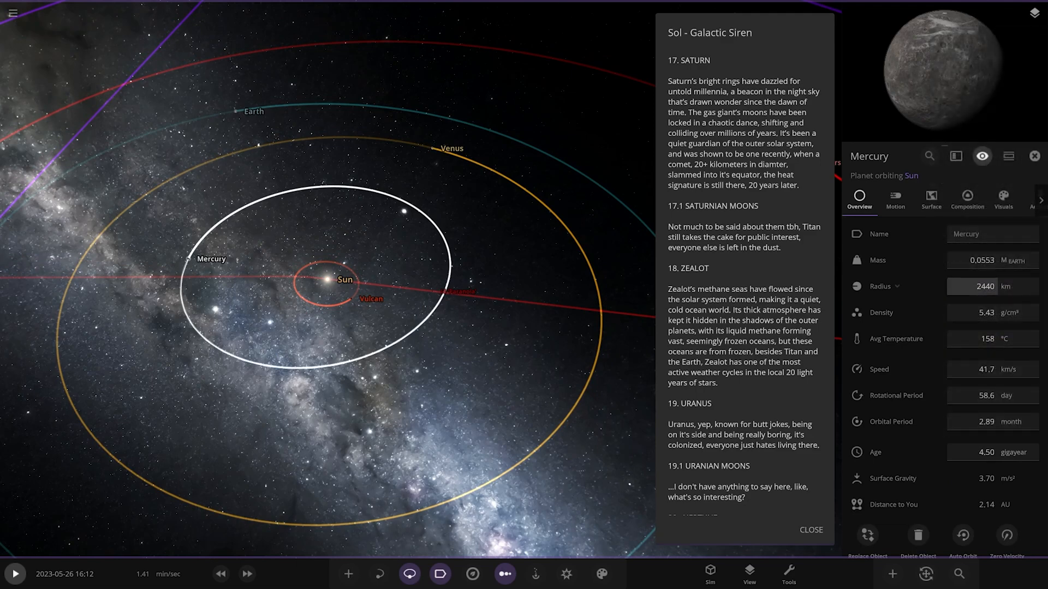
Zoom toward Uranus to reveal the orbits of Miranda, Ariel and its other moons
scroll(down, 3)
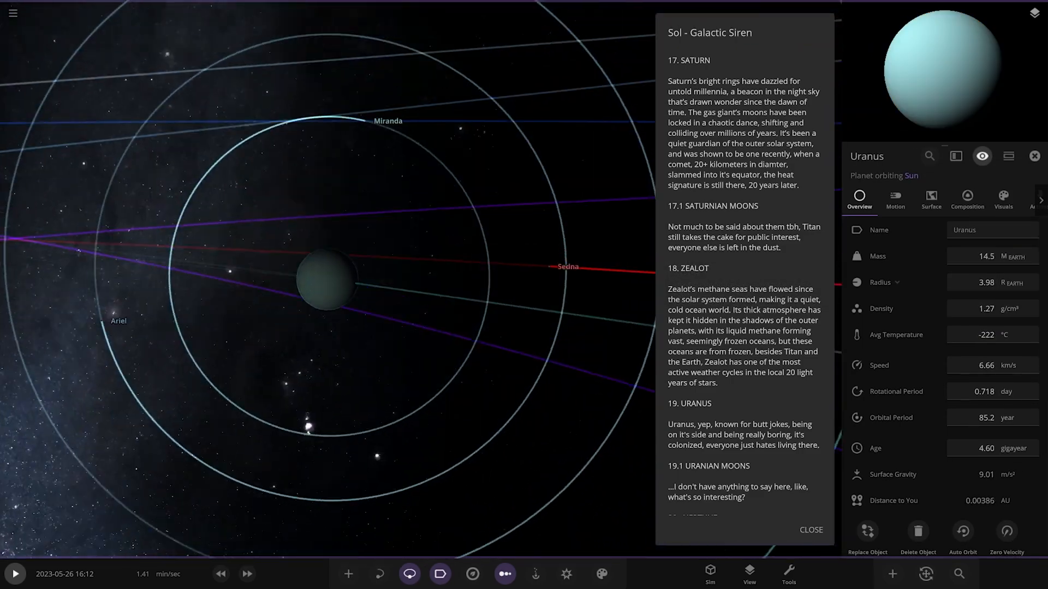
Scroll the description to Neptune and inspect Uranus's moons Umbriel and Titania
scroll(down, 3)
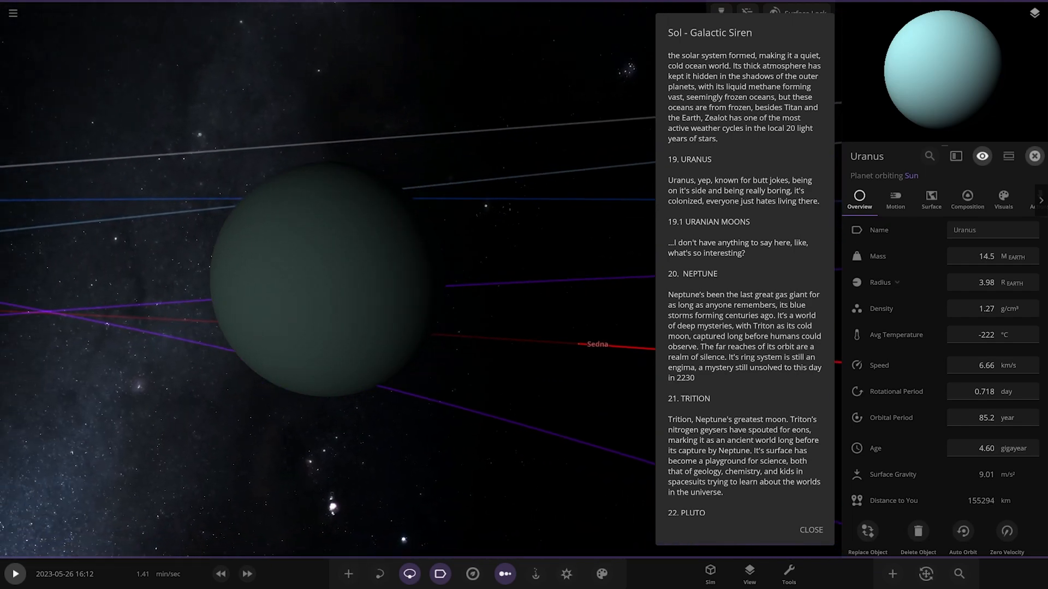
click(1034, 156)
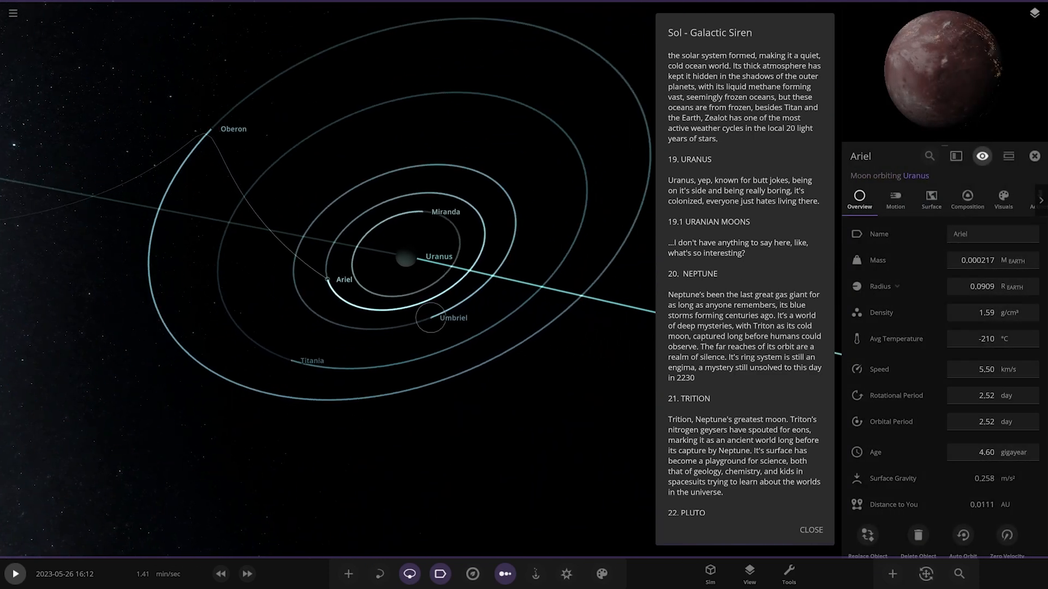
click(440, 317)
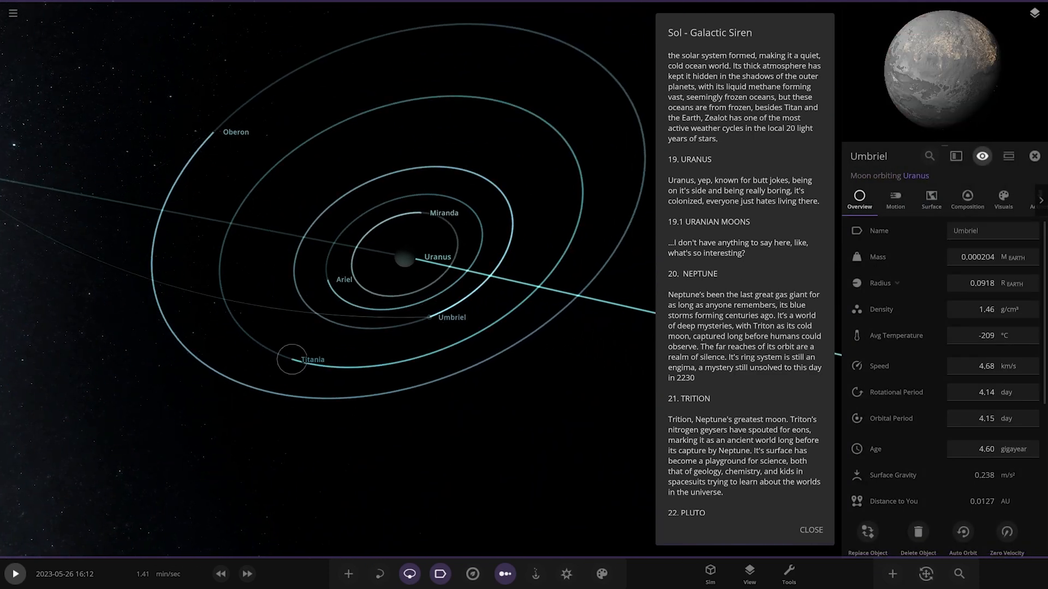
click(293, 359)
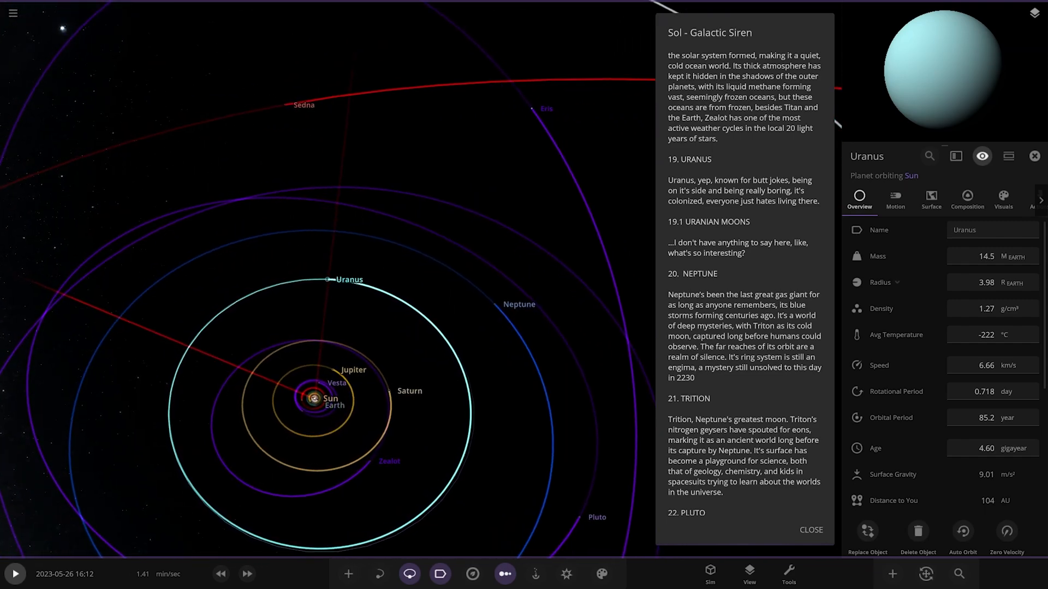
Move on to Neptune's rings and focus its moon Triton with its properties shown
scroll(down, 3)
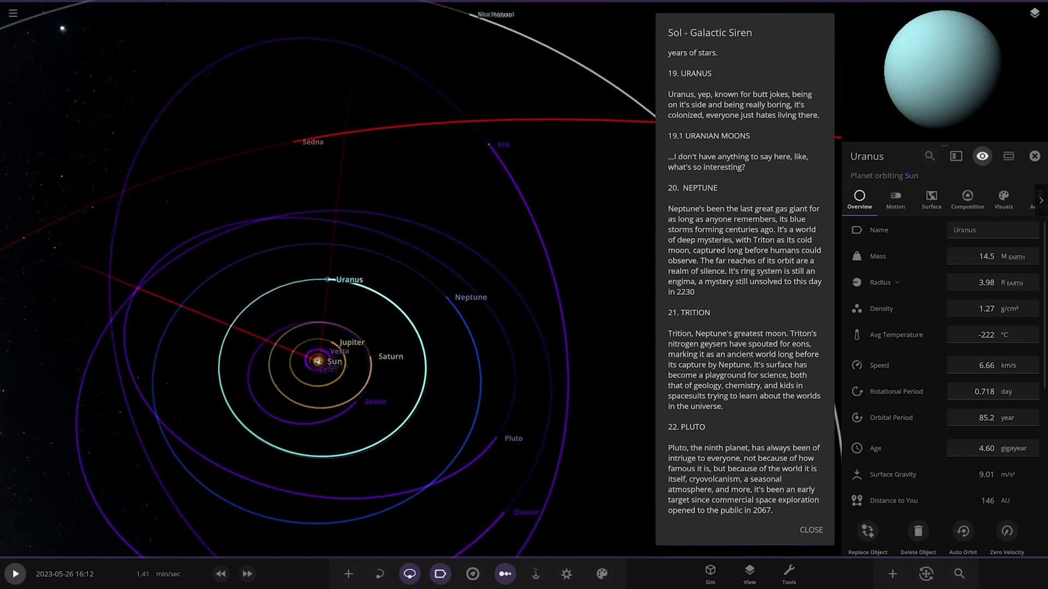
click(393, 285)
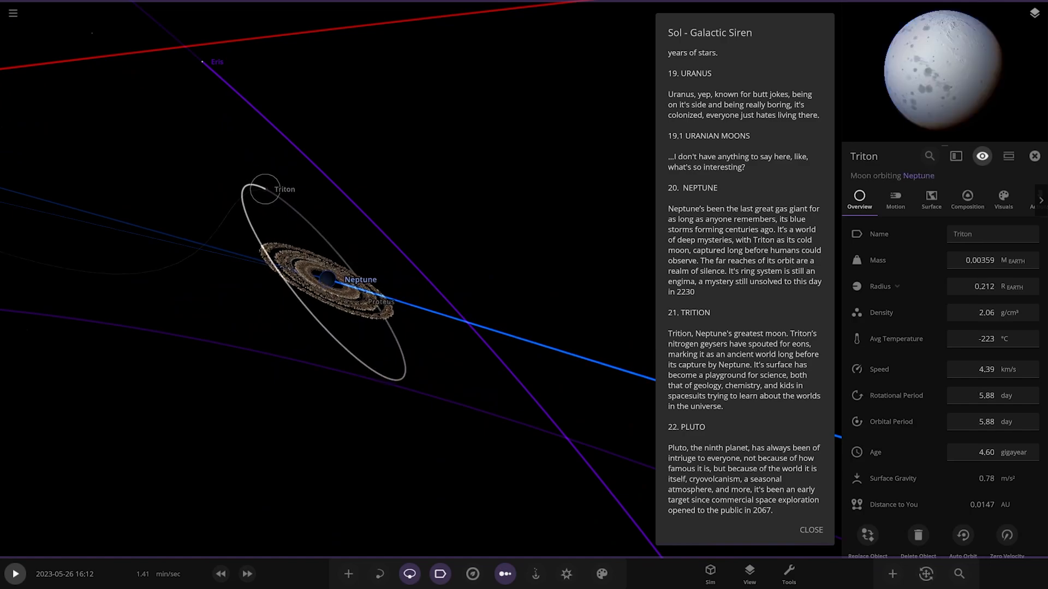
Look at Neptune's small moon Proteus, then zoom in close on Pluto with its overview shown
scroll(down, 3)
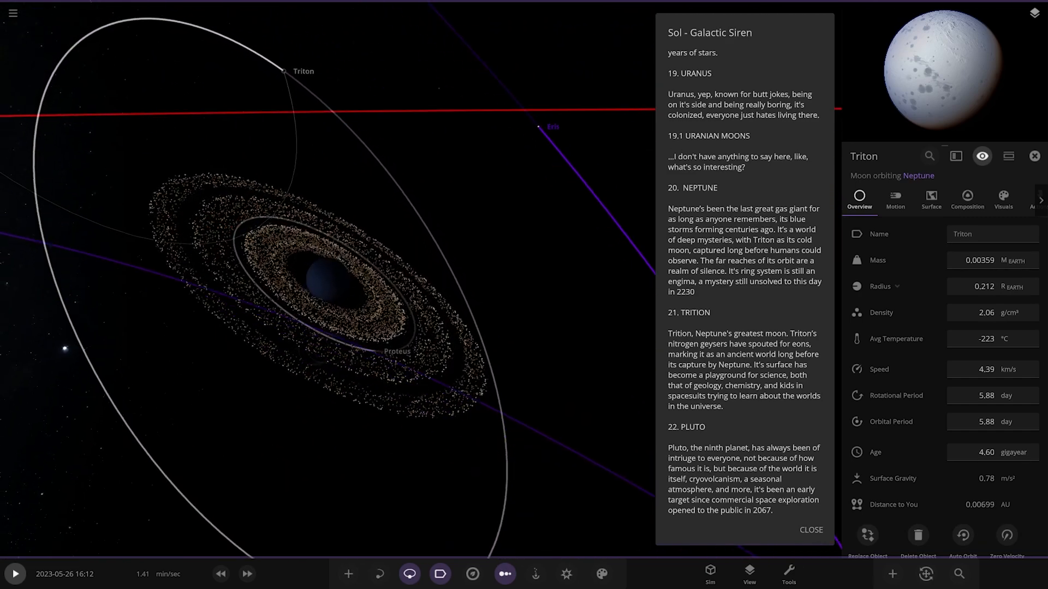
click(397, 352)
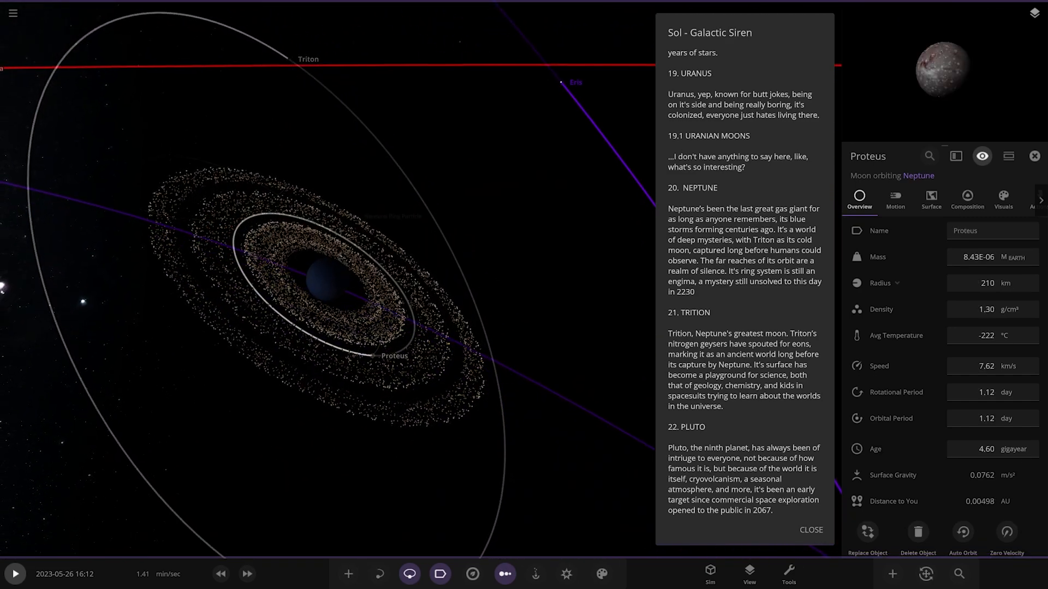
scroll(down, 3)
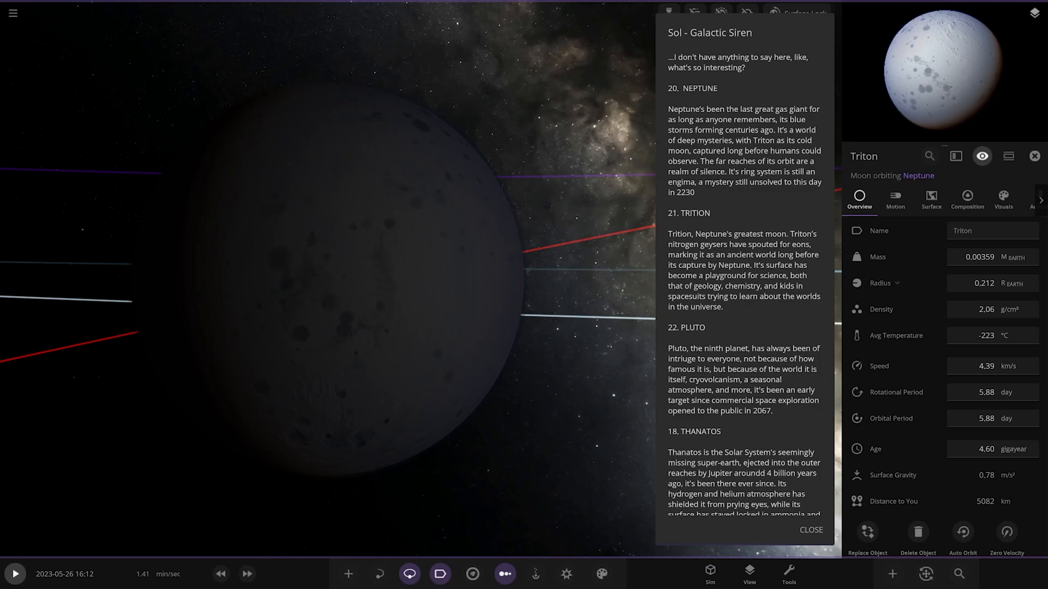
scroll(down, 3)
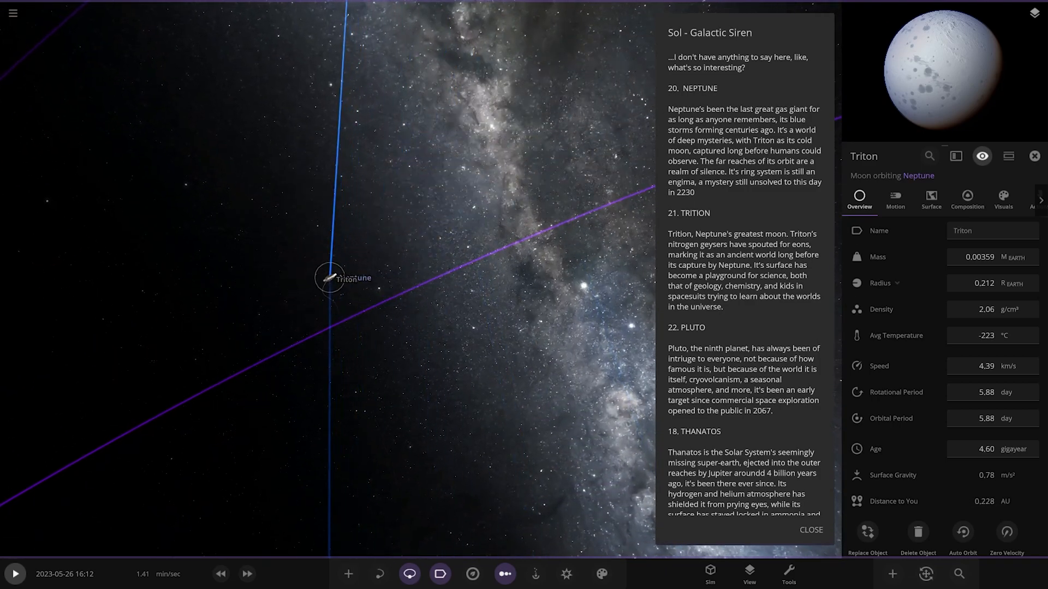
scroll(down, 3)
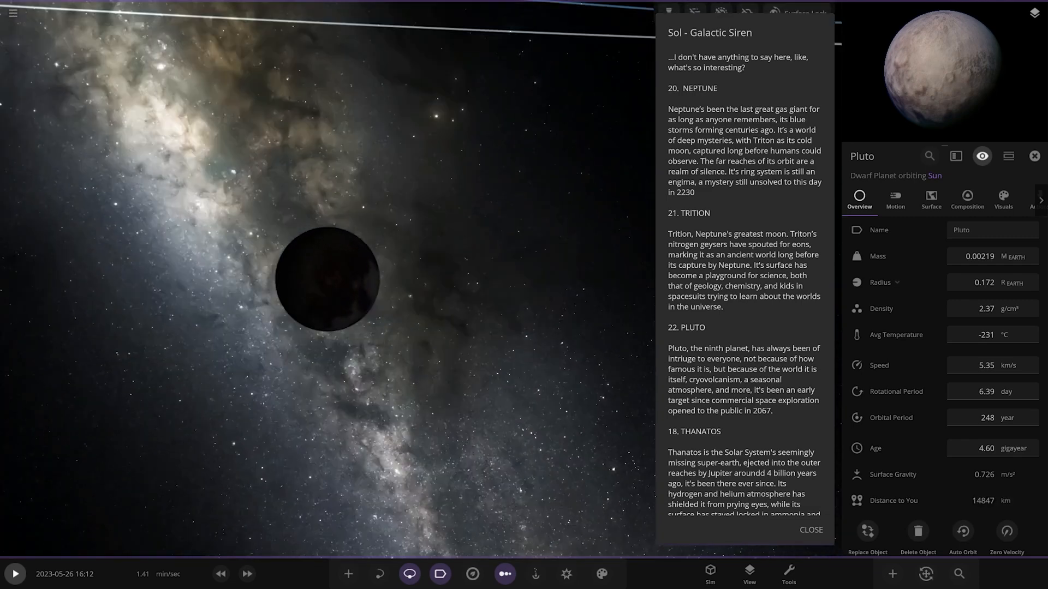
Zoom out from Pluto to the whole system and scroll the description to Thanatos and Fenrir
scroll(down, 3)
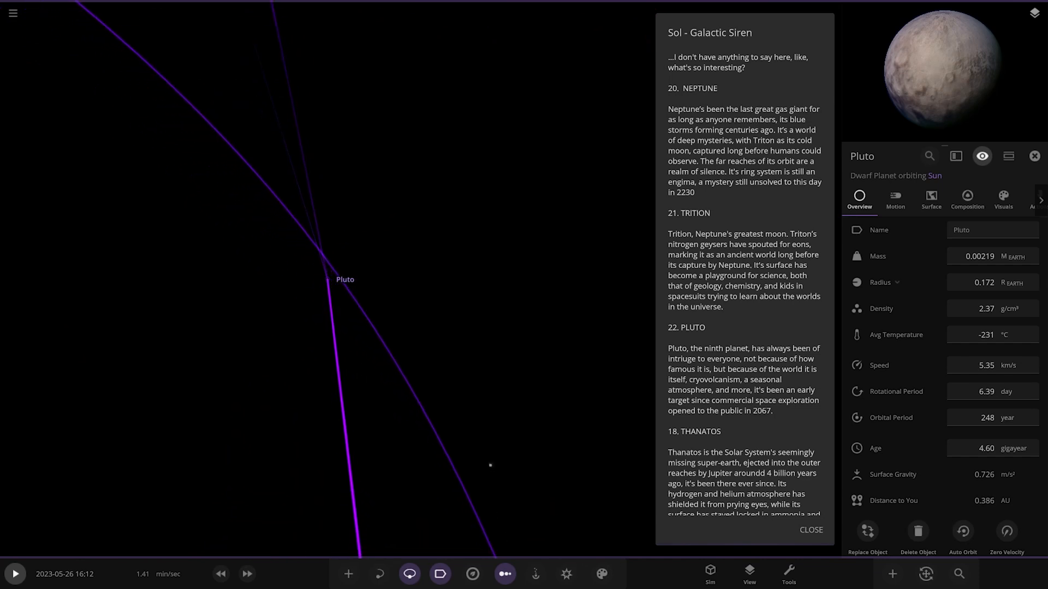
scroll(down, 3)
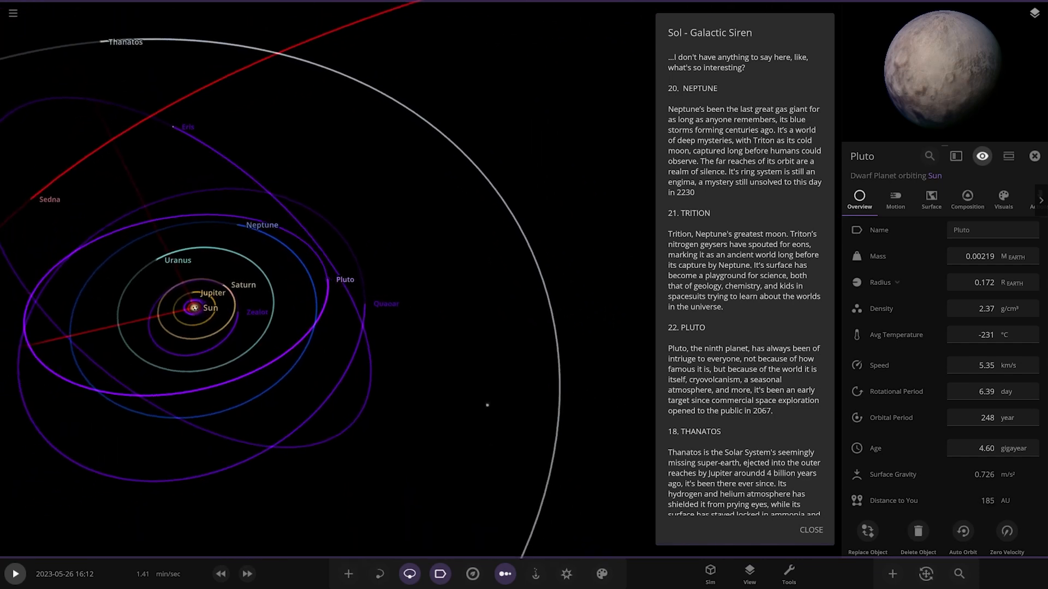
scroll(down, 3)
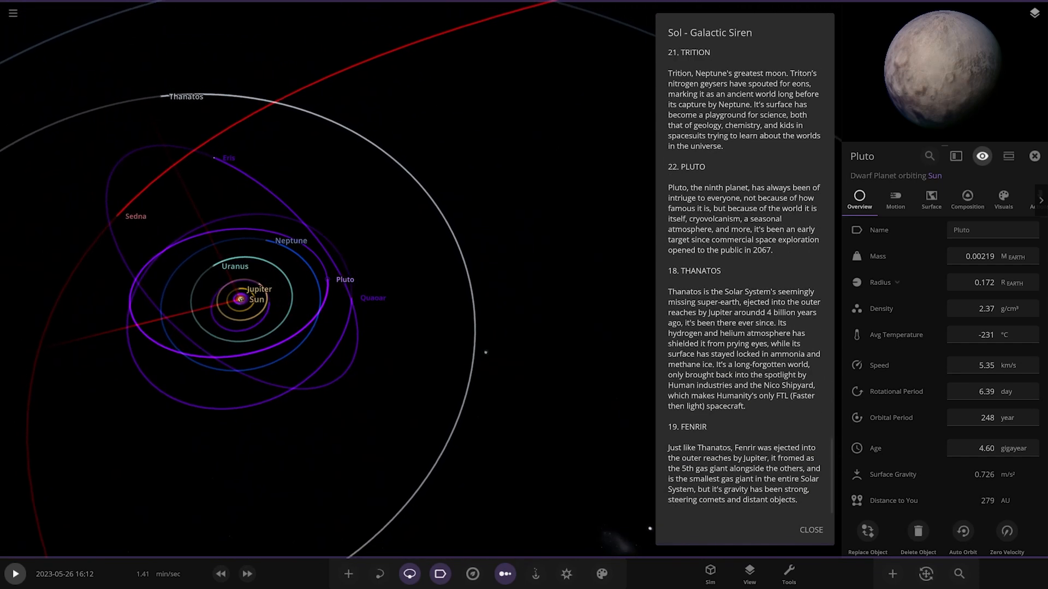
Inspect Thanatos, its Nico Shipyard satellite, moon Moll and Sedna, then close the properties panel
click(160, 97)
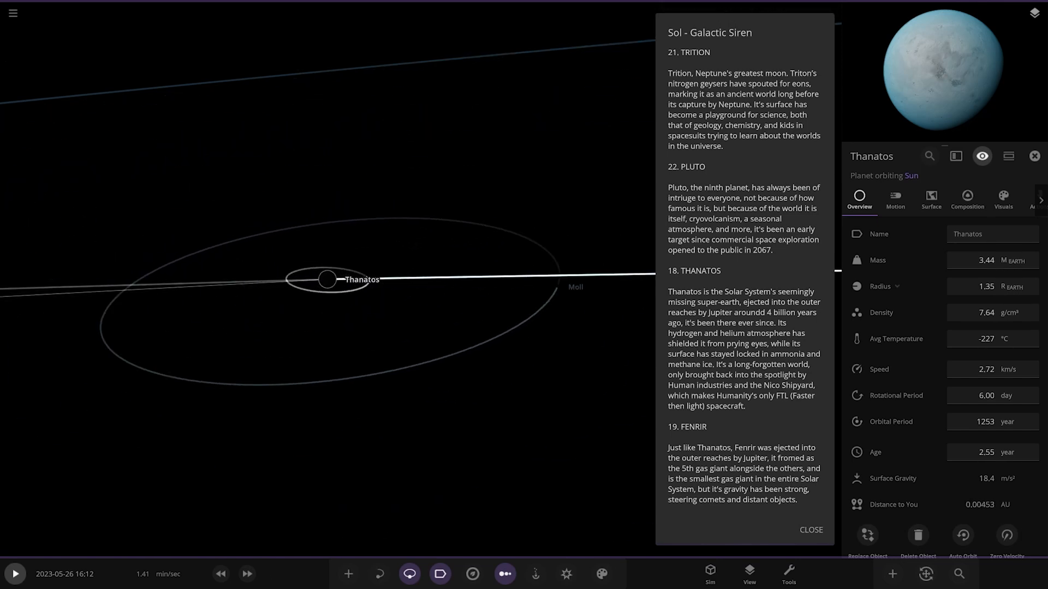
click(460, 265)
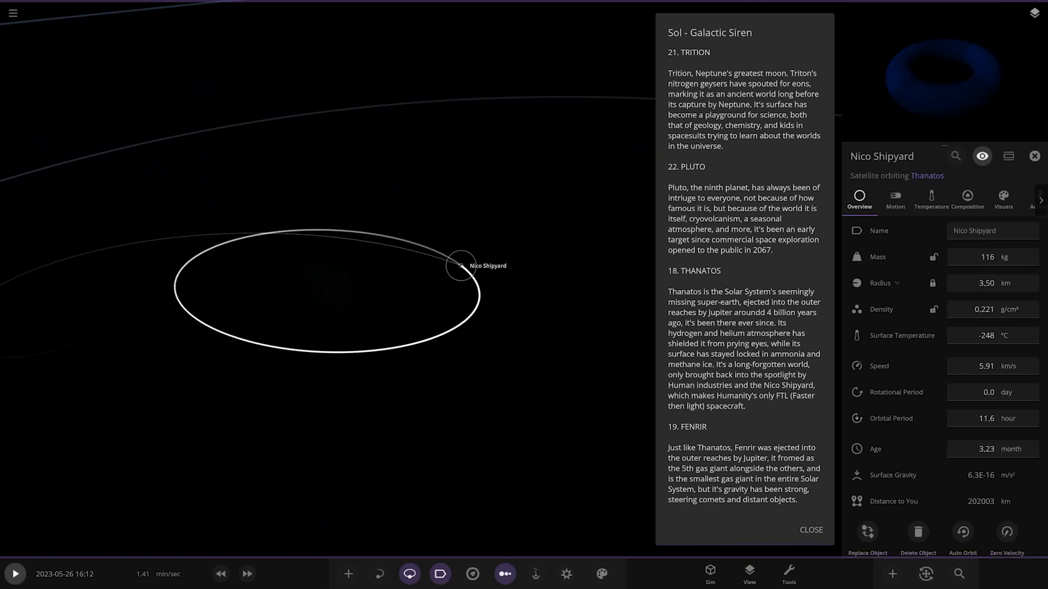
click(543, 297)
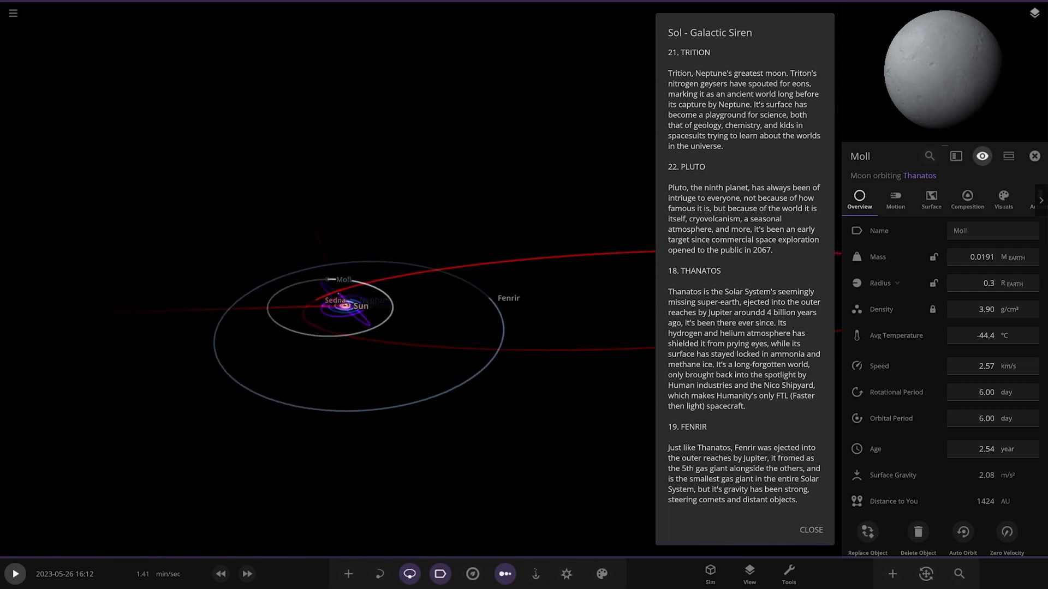
click(510, 298)
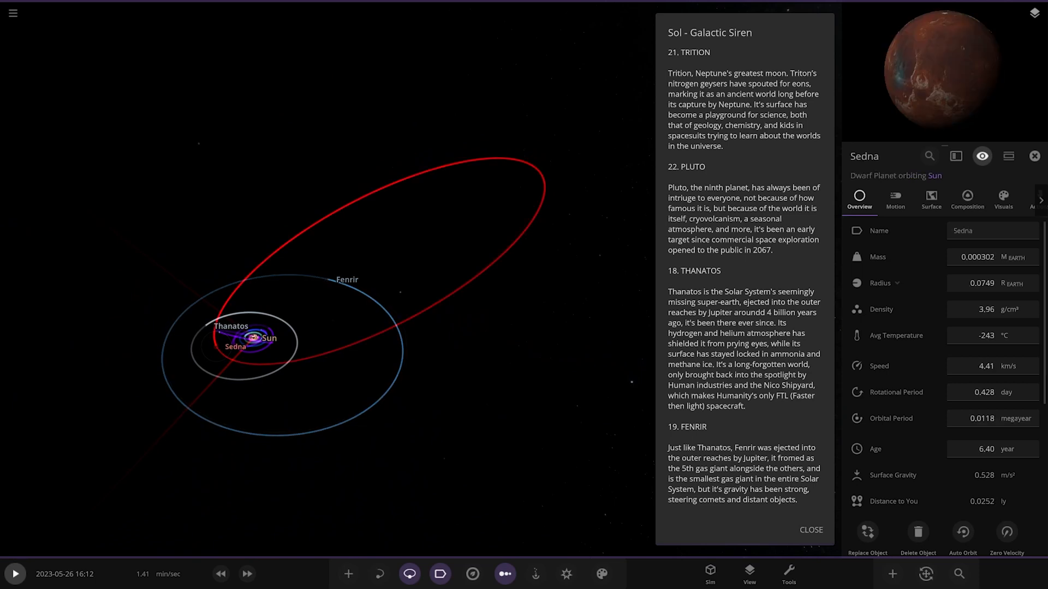
click(1033, 156)
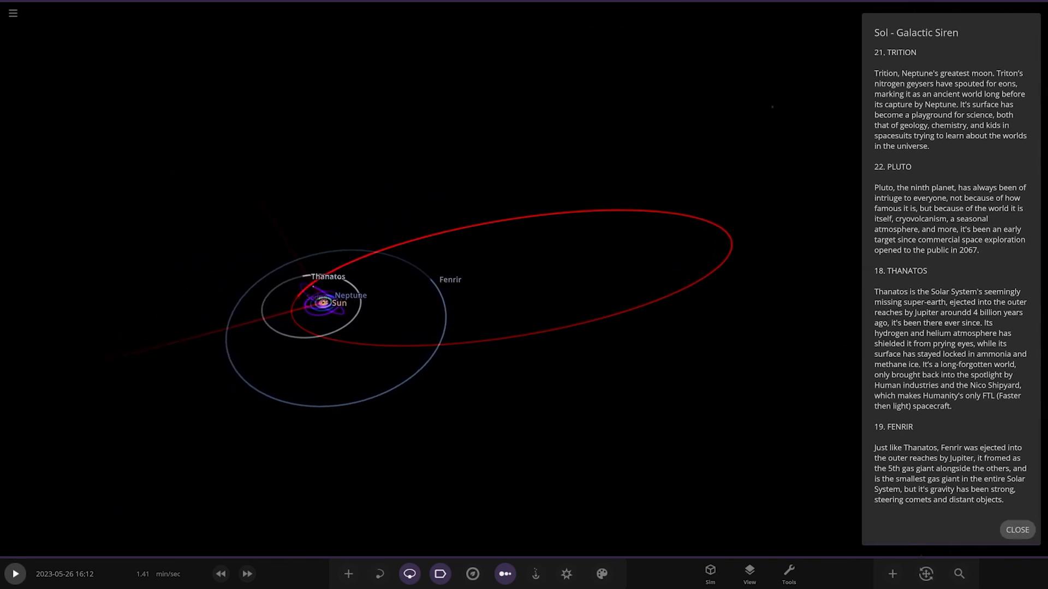
Close the system description and show the size-comparison Chart View with Uranus's statistics
click(1015, 529)
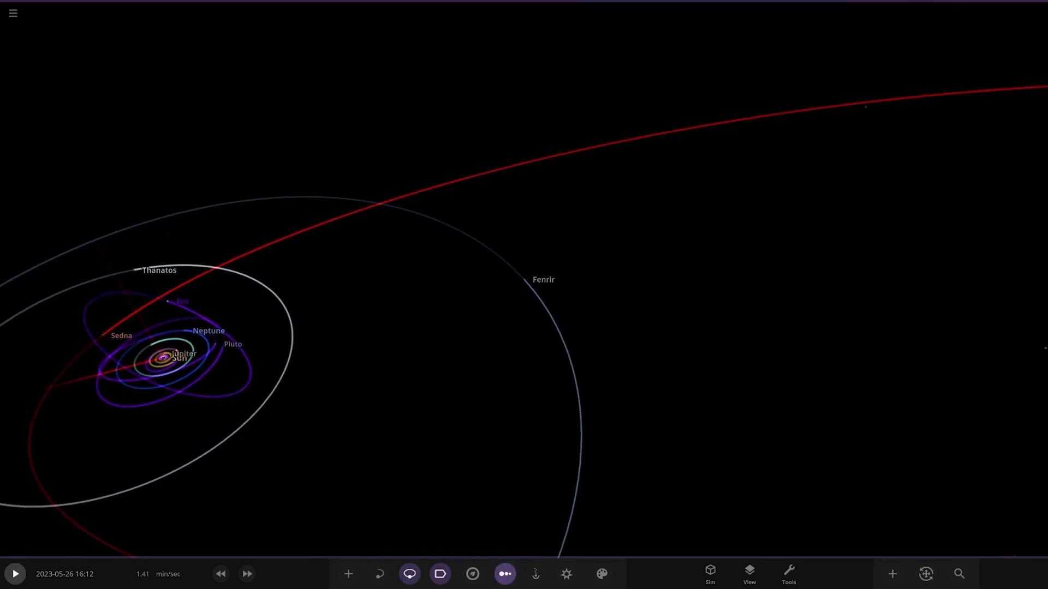
click(504, 573)
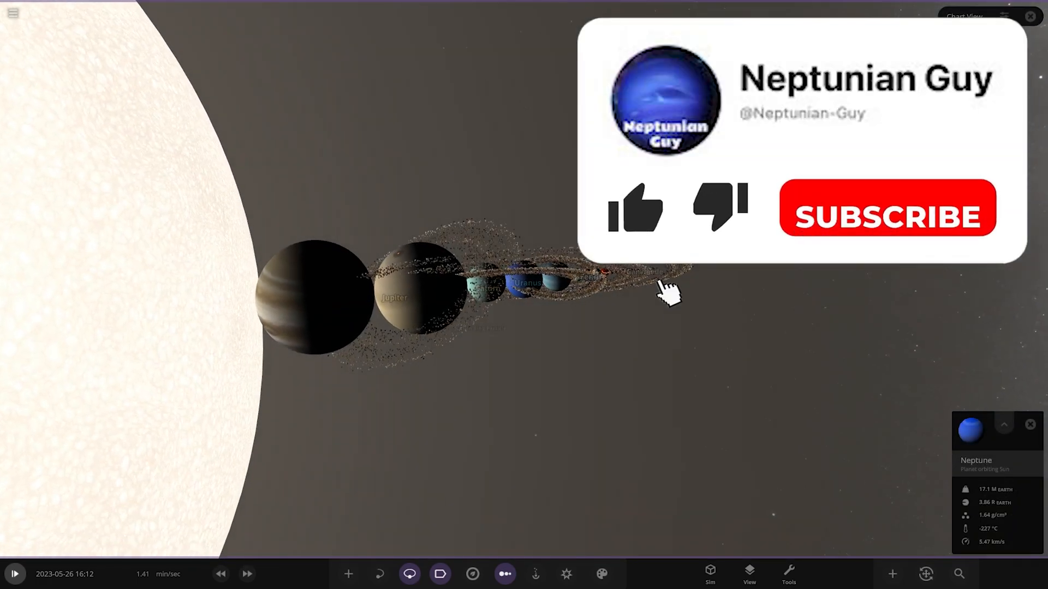
click(633, 207)
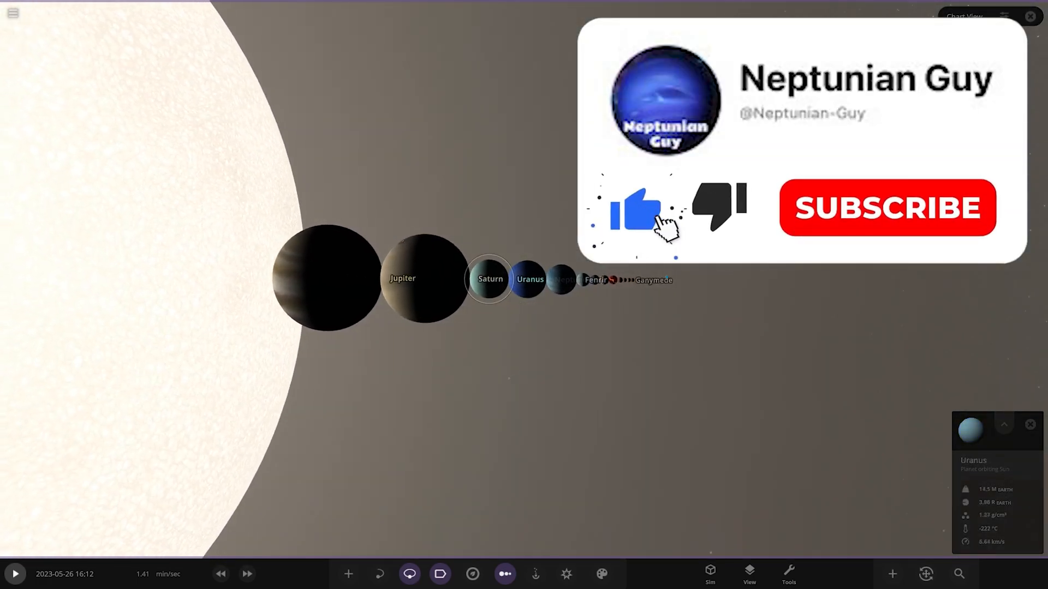
click(886, 207)
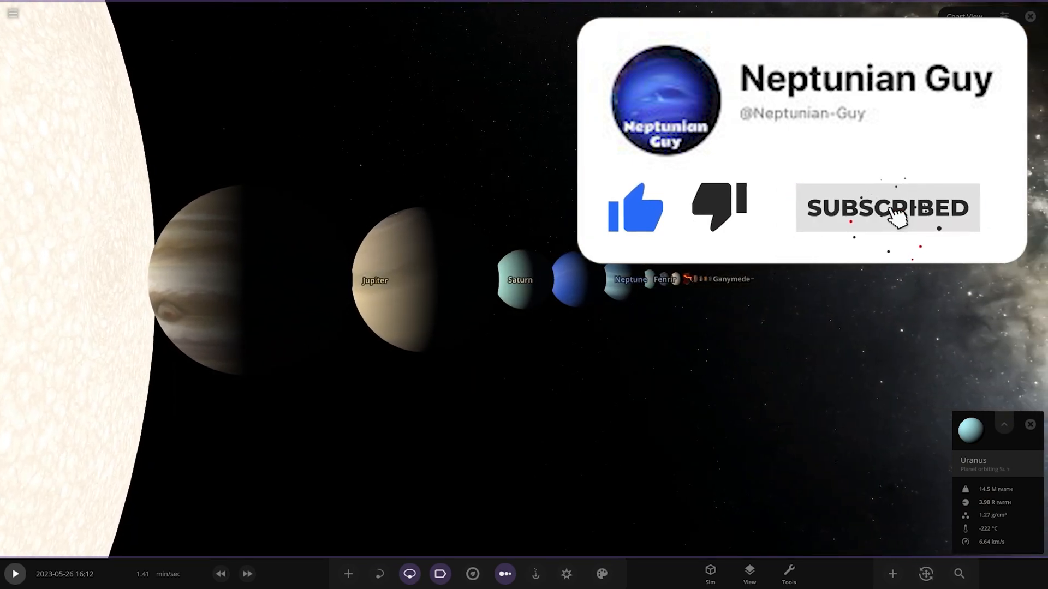